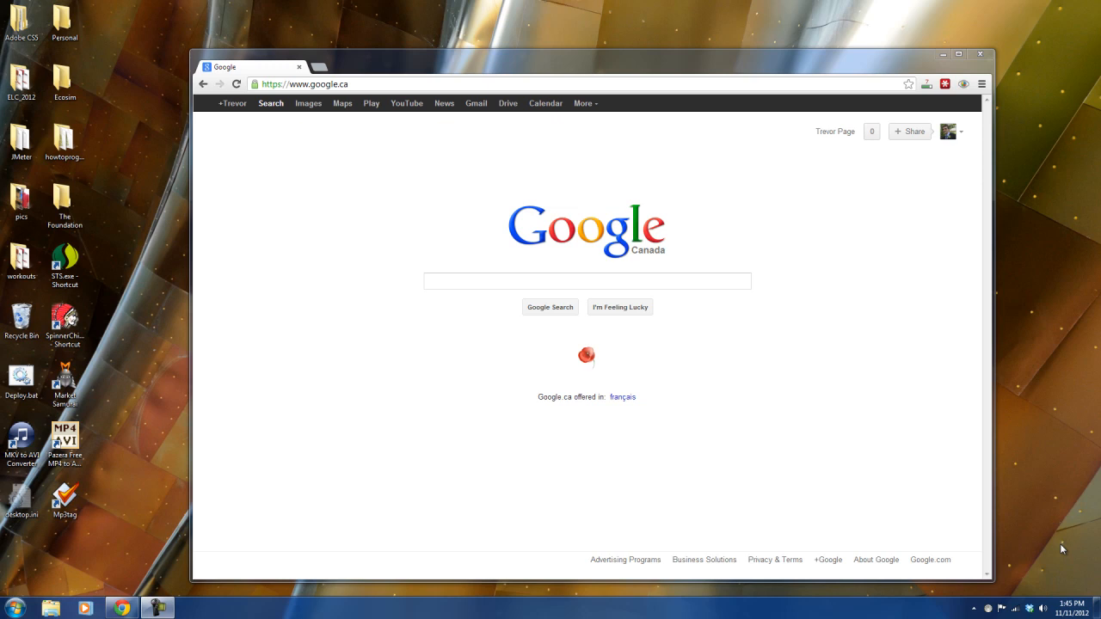
{"action": "mouse_move", "coordinate": [729, 316]}
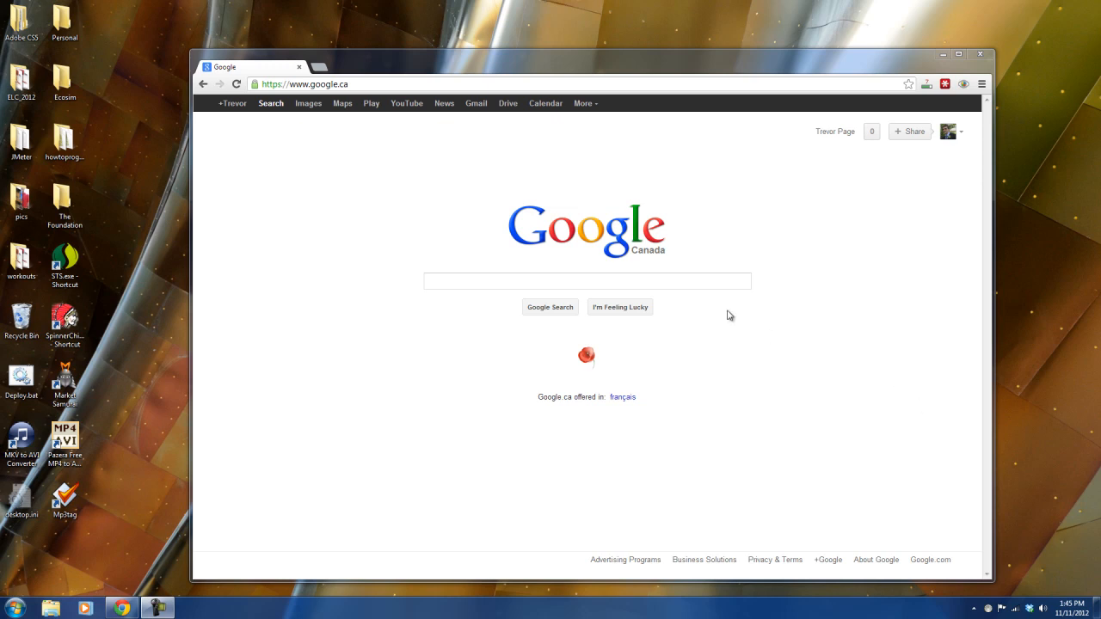
{"action": "mouse_move", "coordinate": [416, 158]}
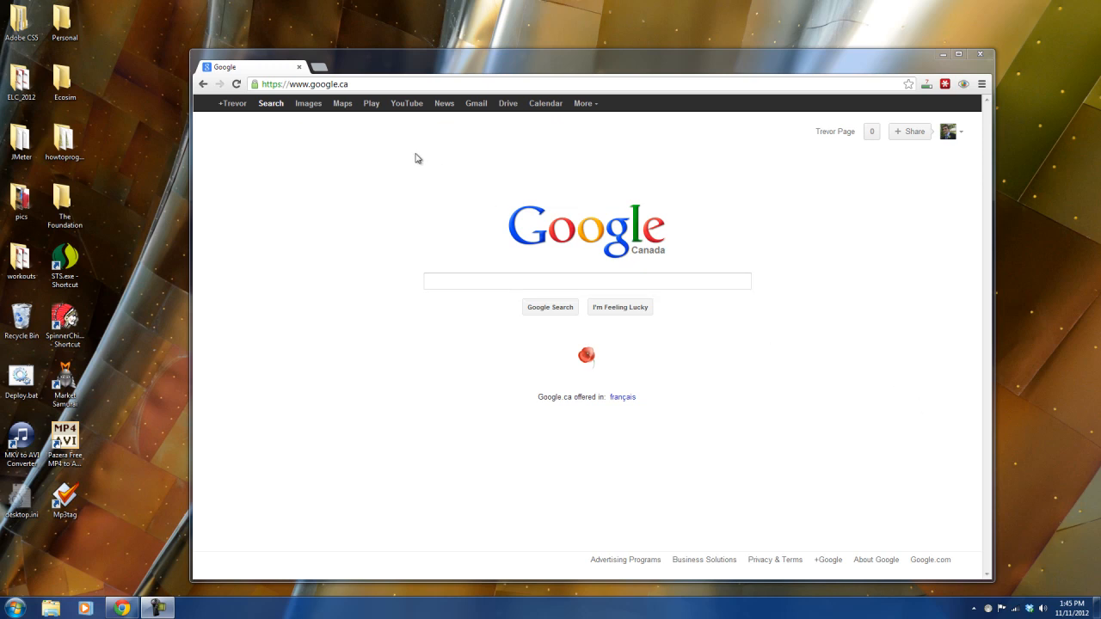
- Search Google for 'java jdk' to reach the Java SE Downloads results
{"action": "left_click", "coordinate": [586, 282]}
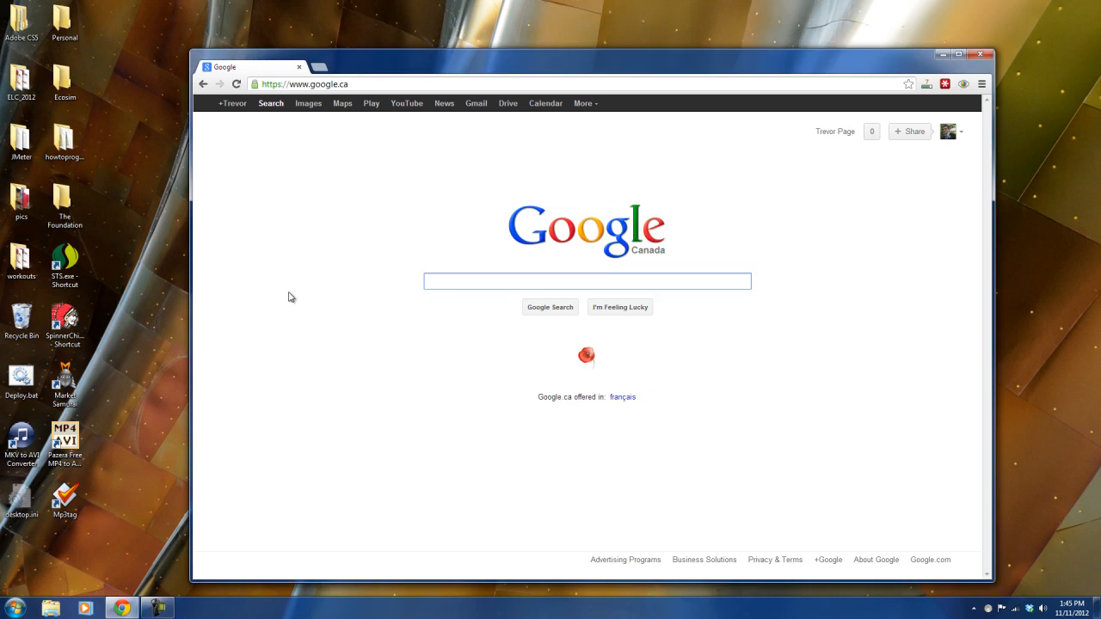
{"action": "type", "text": "java jdk"}
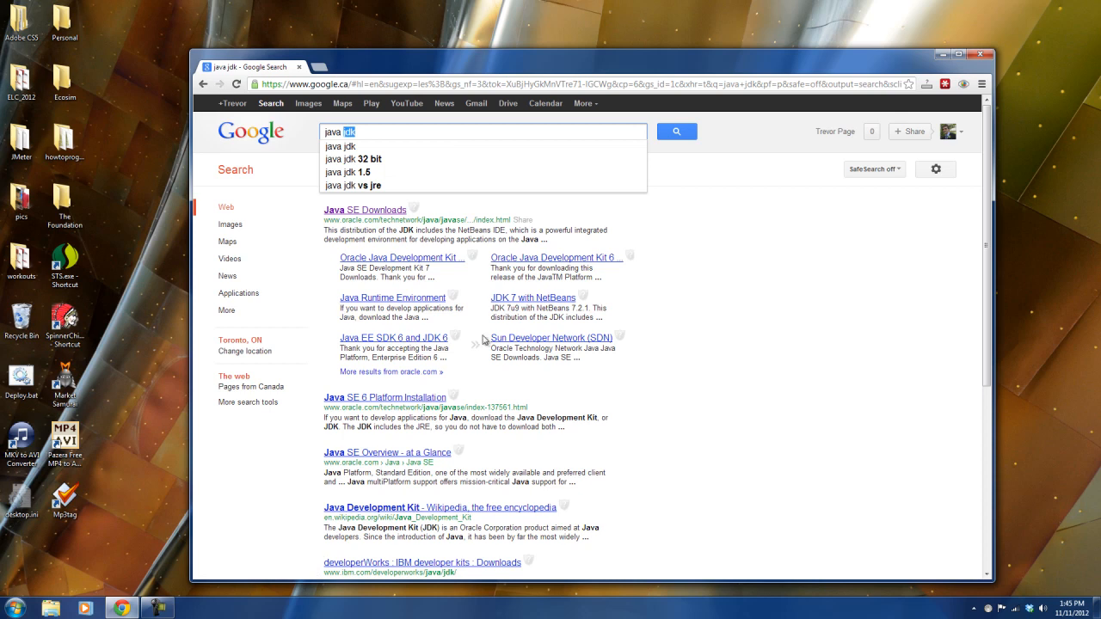
{"action": "mouse_move", "coordinate": [789, 285]}
{"action": "type", "text": "re"}
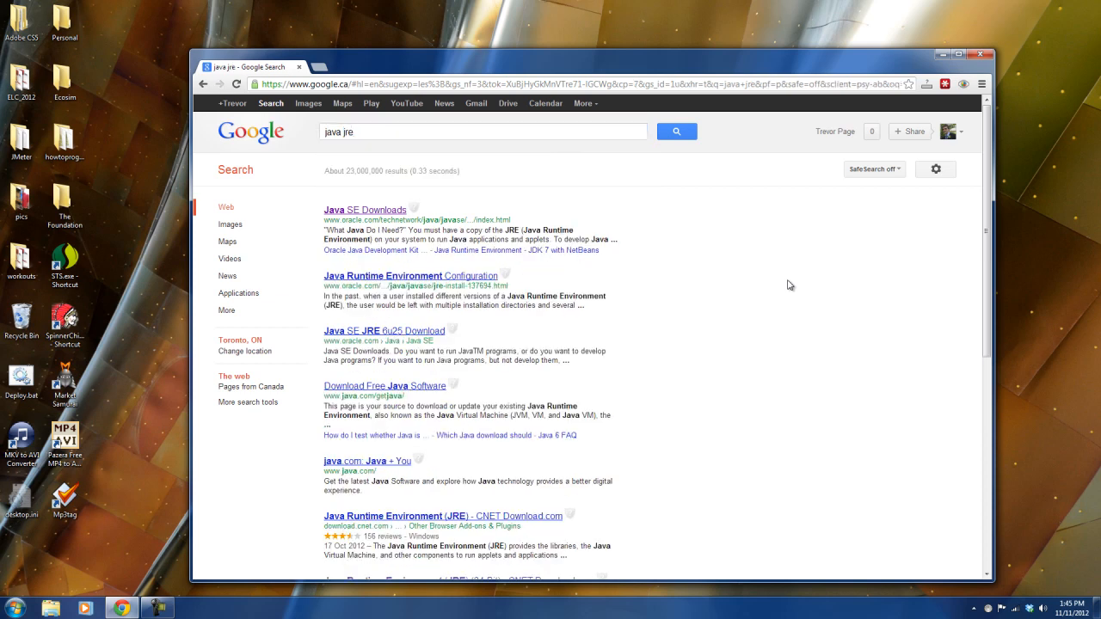
{"action": "mouse_move", "coordinate": [340, 172]}
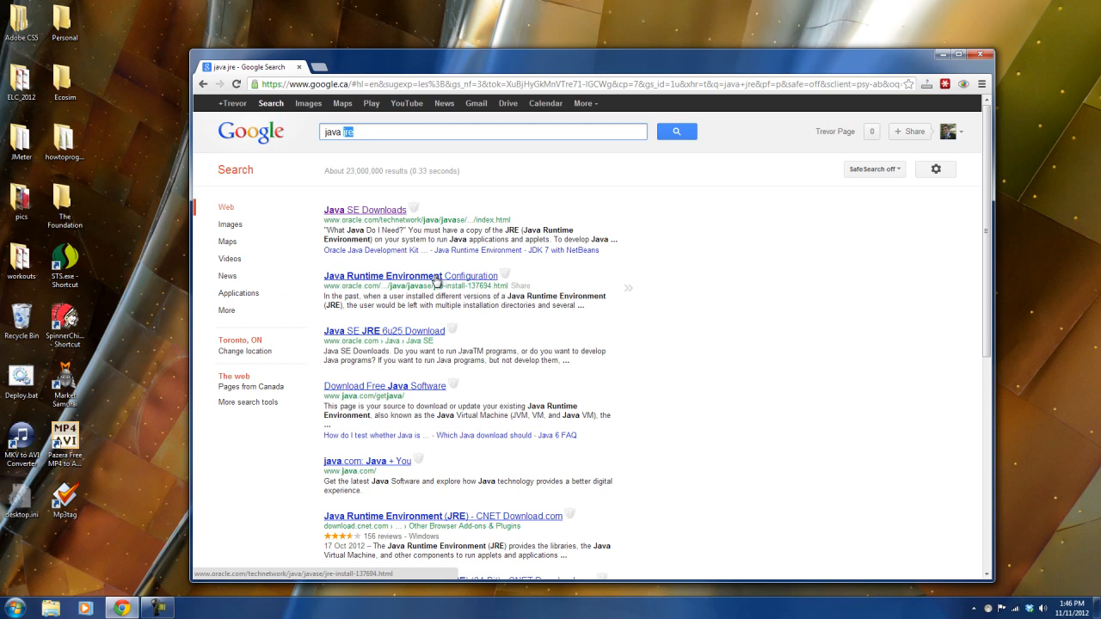
{"action": "mouse_move", "coordinate": [370, 131]}
{"action": "type", "text": "dk"}
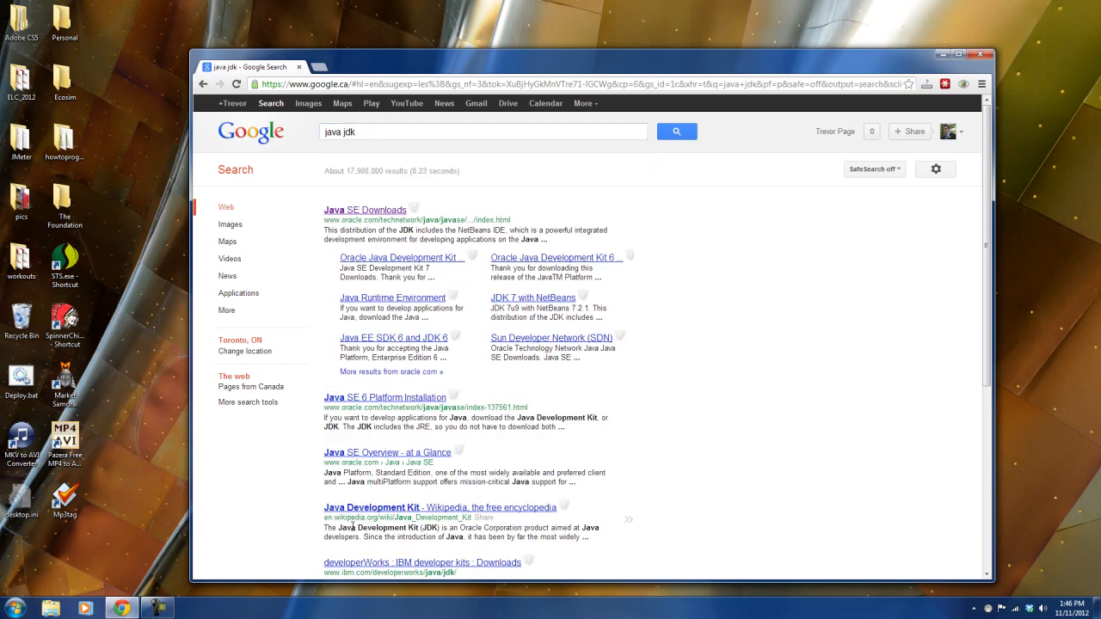
{"action": "mouse_move", "coordinate": [406, 514]}
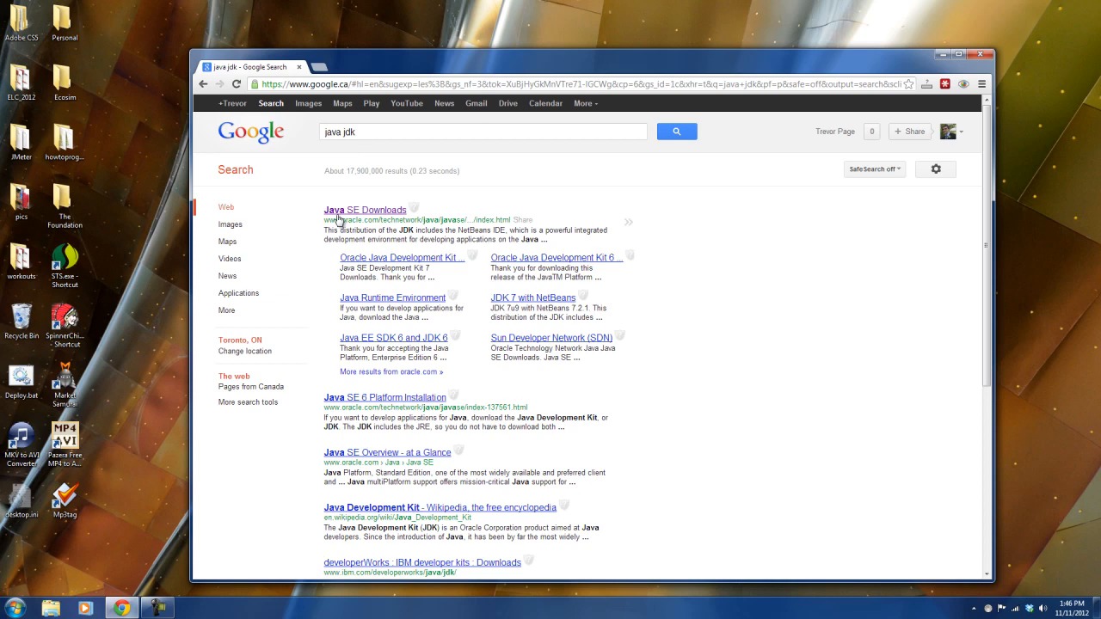
- Open Oracle's Java SE Downloads result from the search listing
{"action": "left_click", "coordinate": [364, 210]}
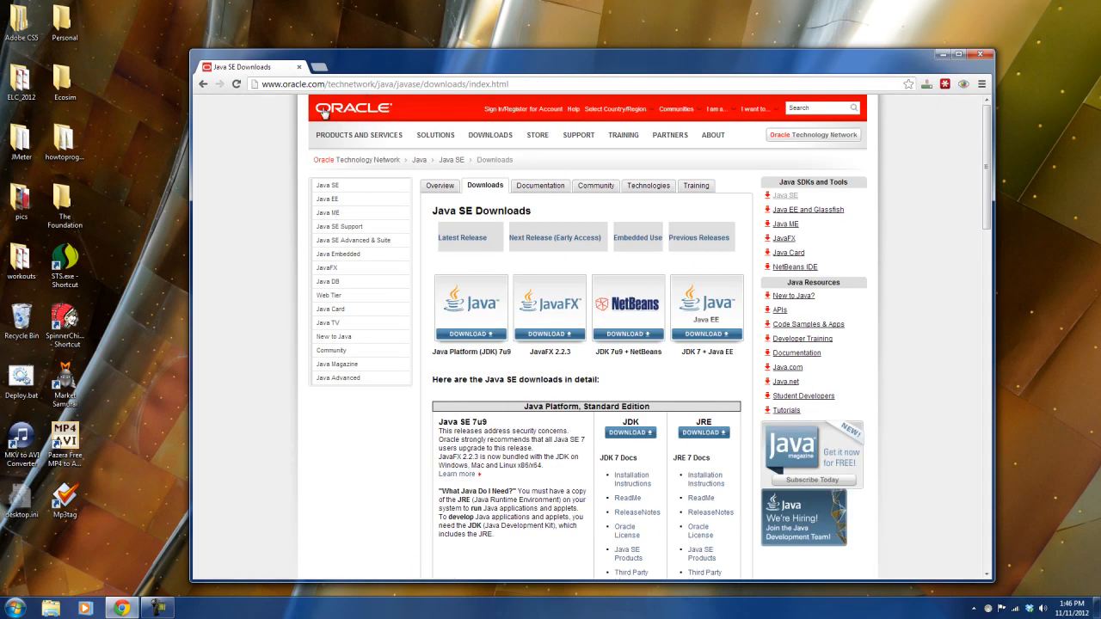
{"action": "mouse_move", "coordinate": [275, 168]}
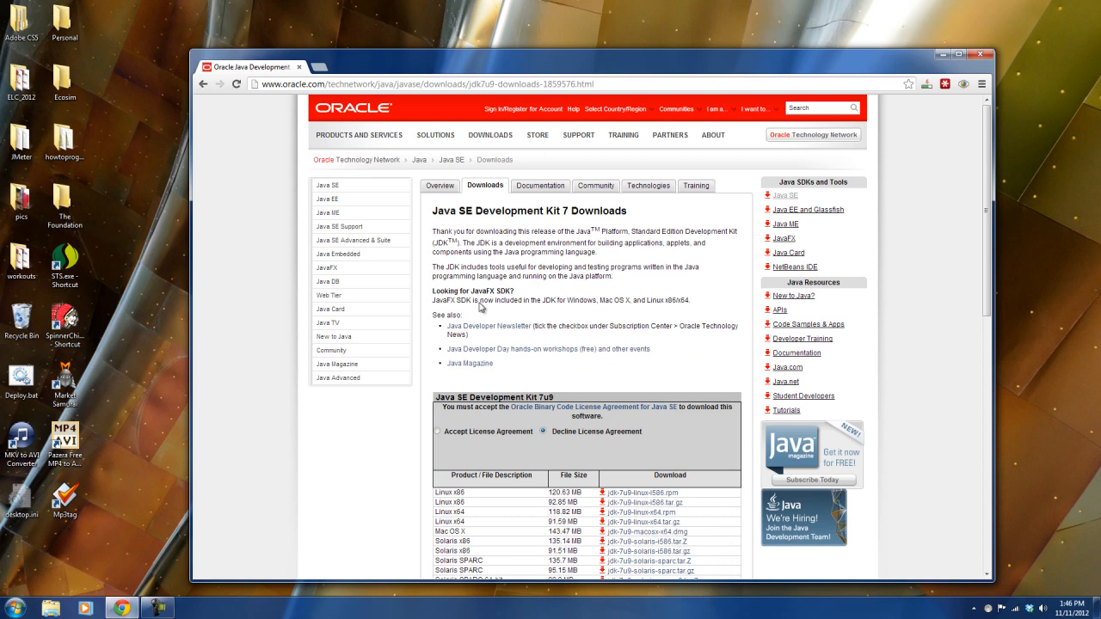
- Accept the JDK 7u9 license agreement and pick out the Windows x64 download entry
{"action": "scroll", "scroll_direction": "down", "scroll_amount": 3}
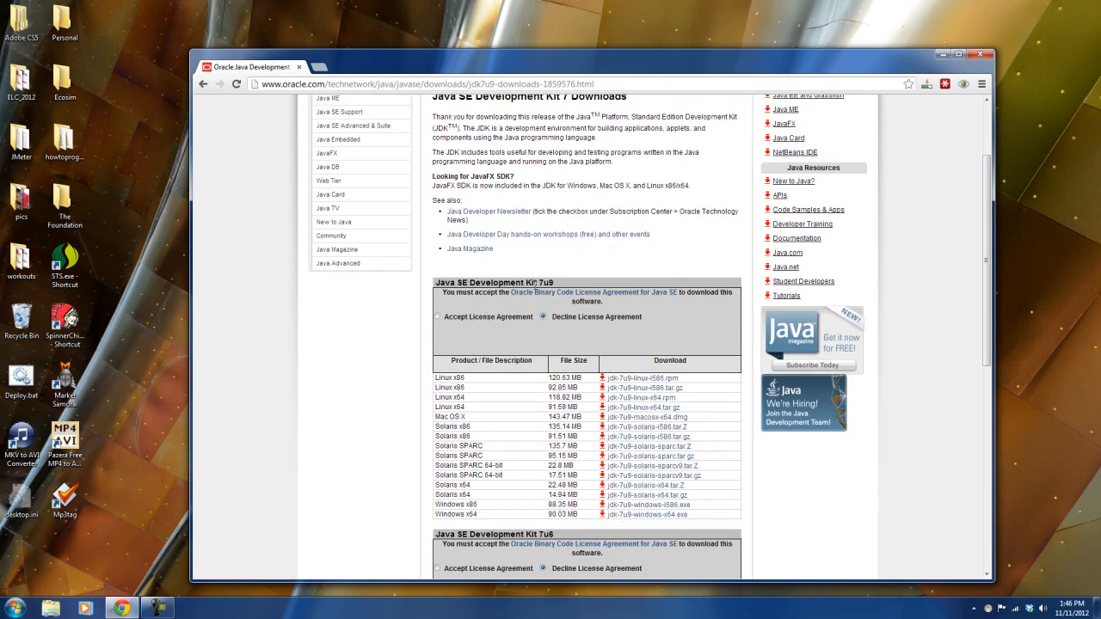
{"action": "scroll", "scroll_direction": "down", "scroll_amount": 3}
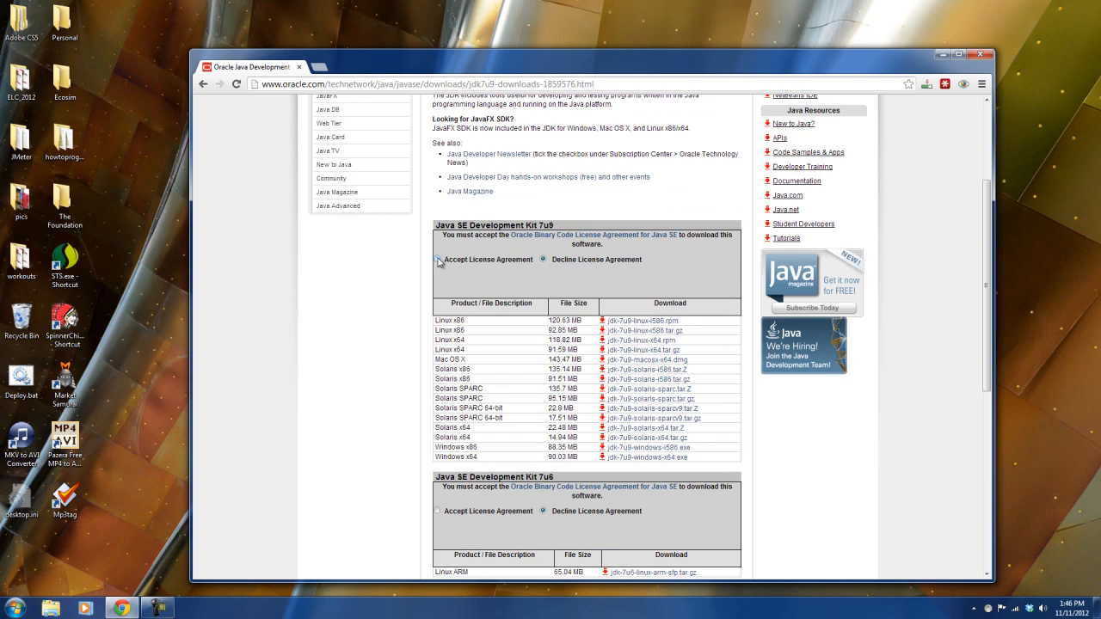
{"action": "left_click", "coordinate": [438, 258]}
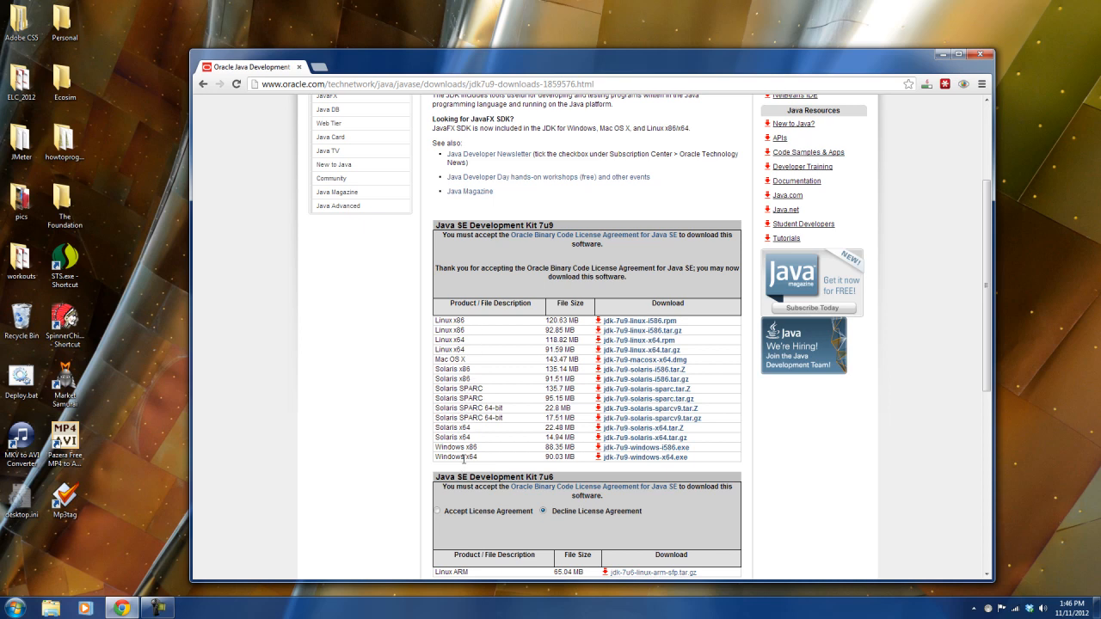
{"action": "mouse_move", "coordinate": [458, 467]}
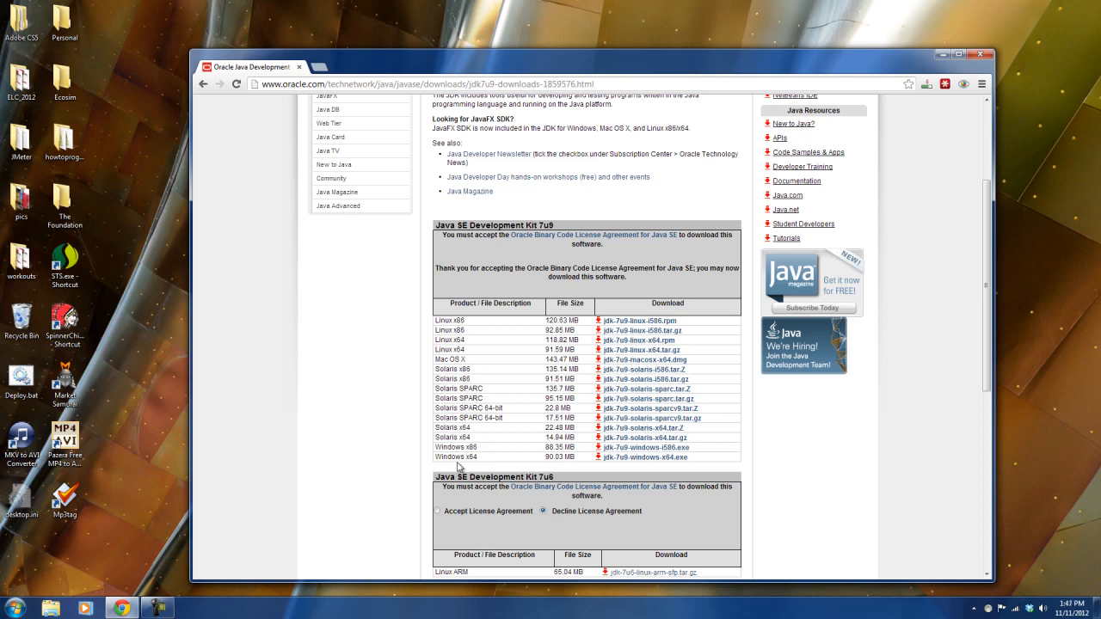
{"action": "double_click", "coordinate": [456, 447]}
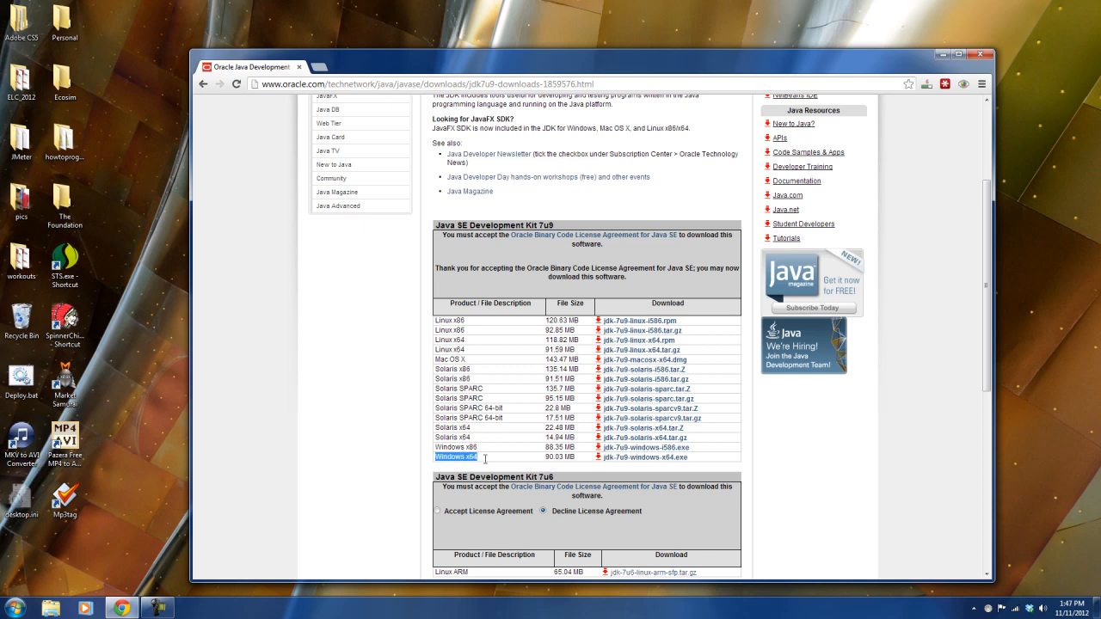
{"action": "mouse_move", "coordinate": [485, 461]}
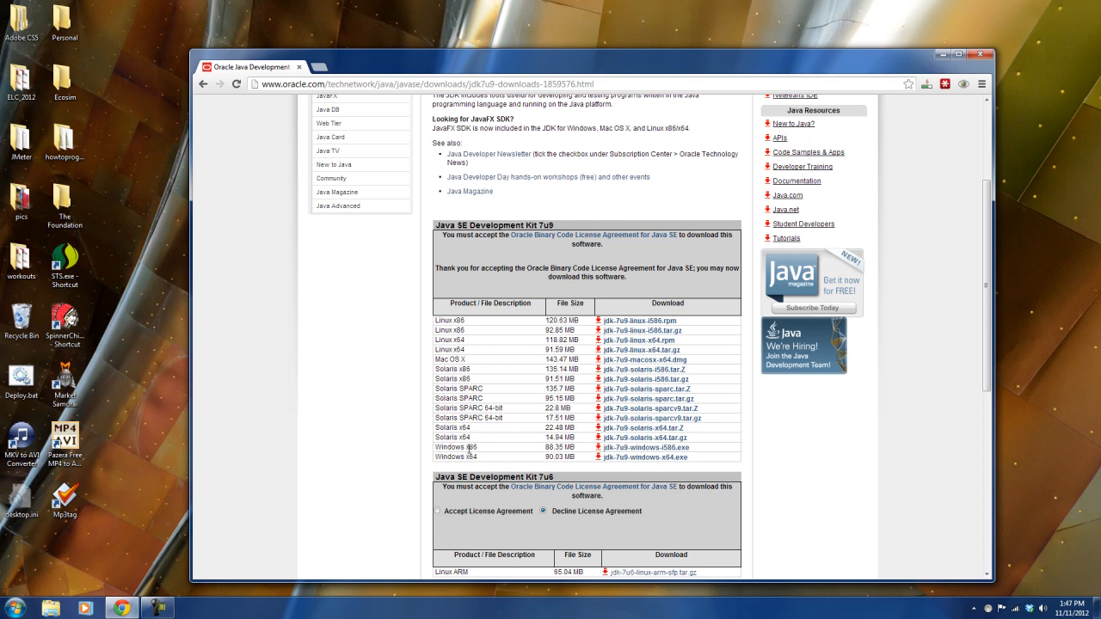
{"action": "mouse_move", "coordinate": [482, 457]}
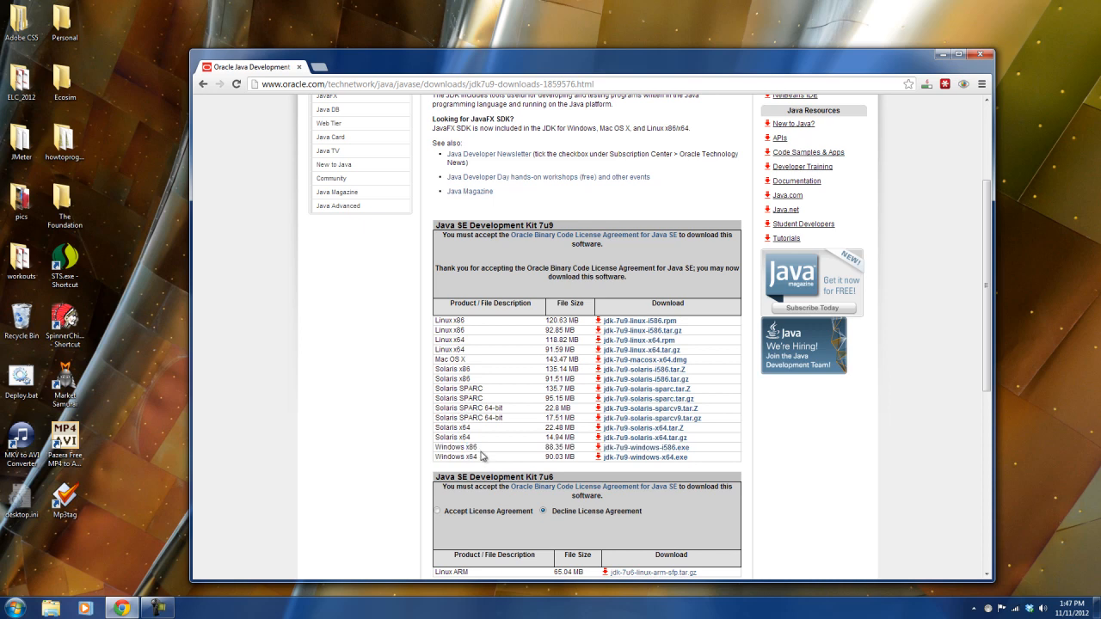
{"action": "double_click", "coordinate": [463, 457]}
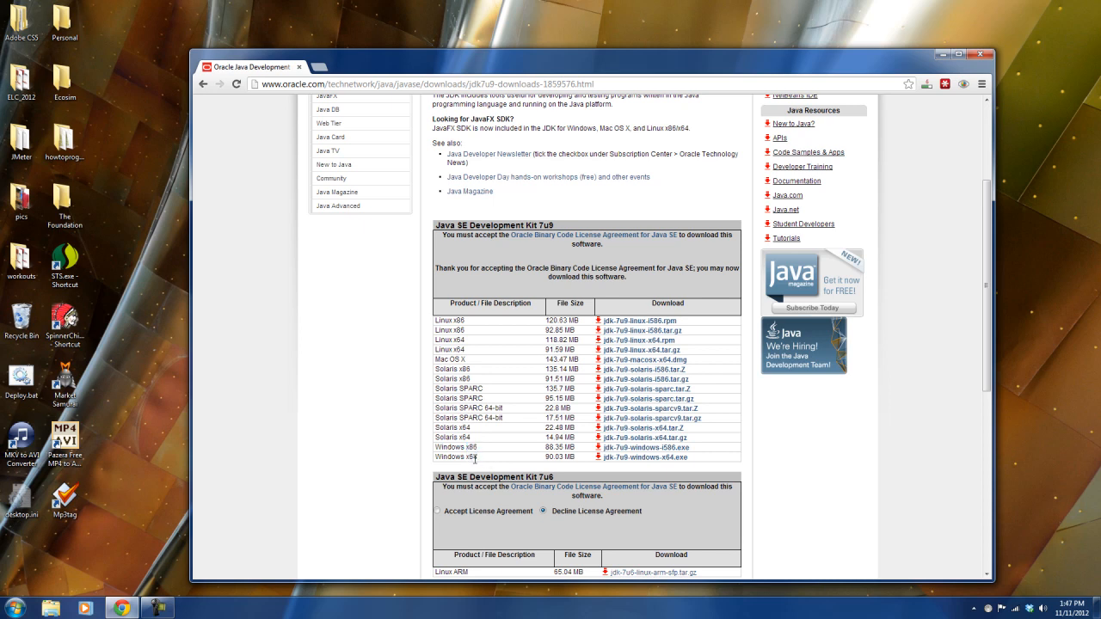
{"action": "mouse_move", "coordinate": [124, 512]}
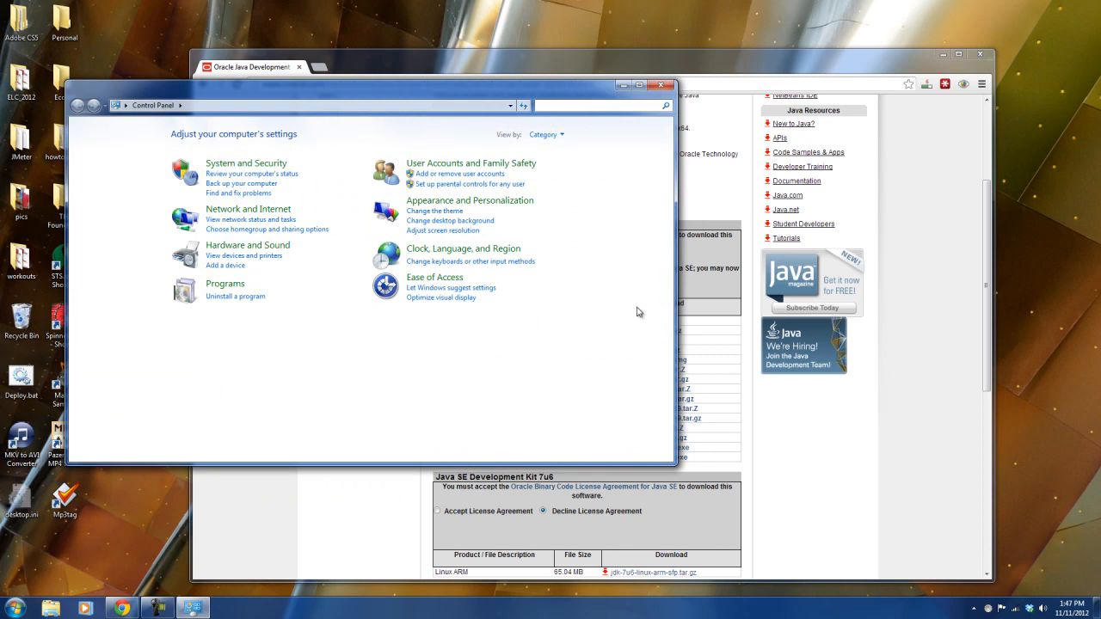
- Search Control Panel for 'system' and view the System page showing a 64-bit OS
{"action": "type", "text": "system"}
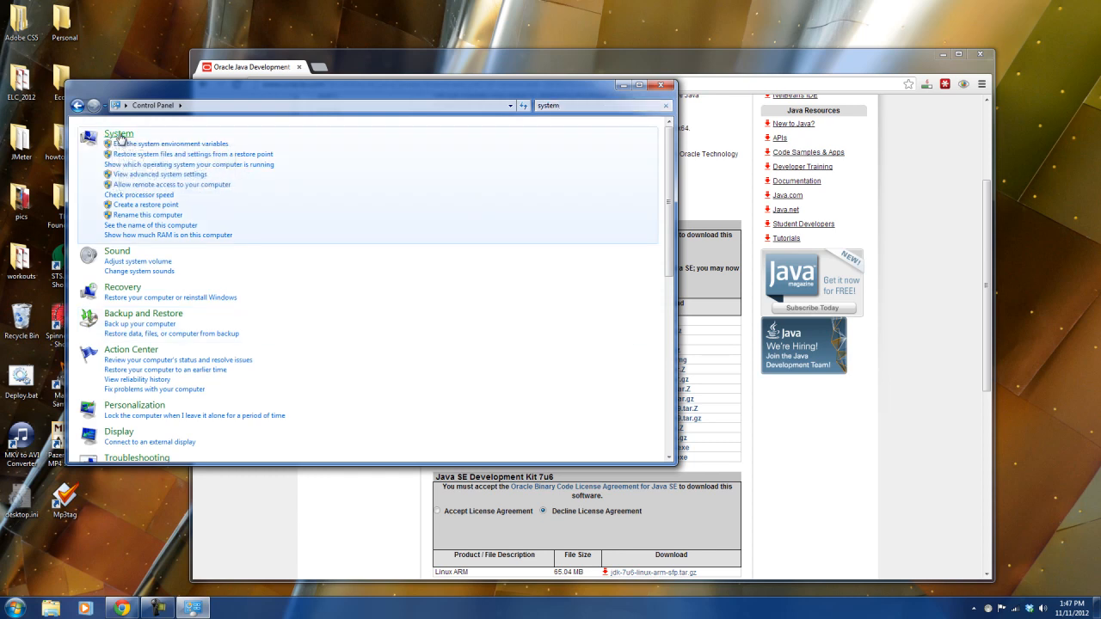
{"action": "left_click", "coordinate": [119, 134]}
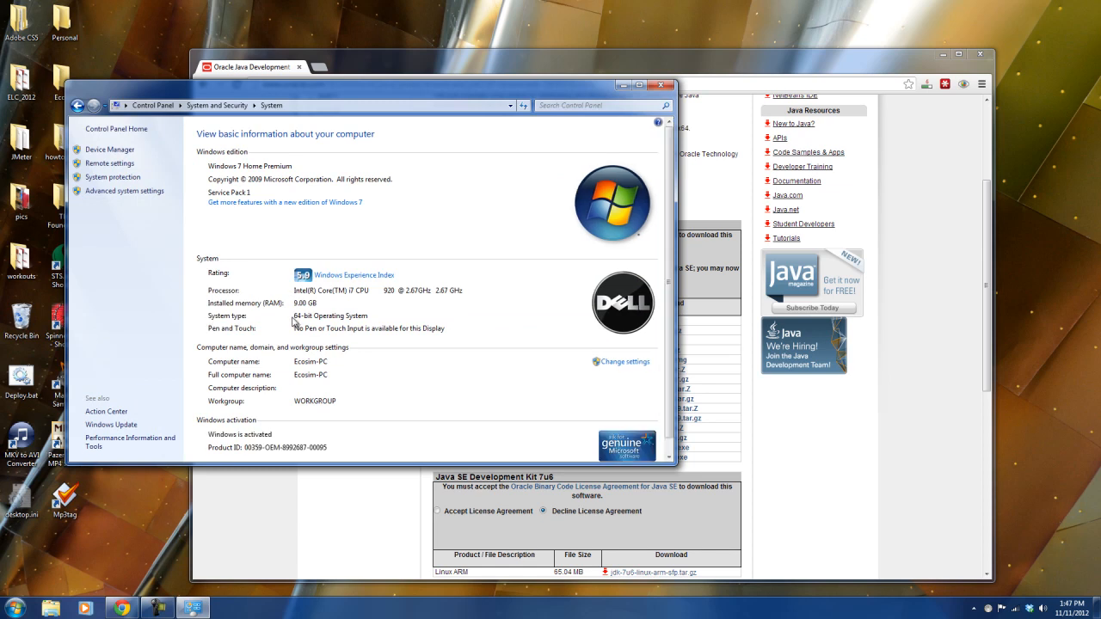
{"action": "mouse_move", "coordinate": [364, 323]}
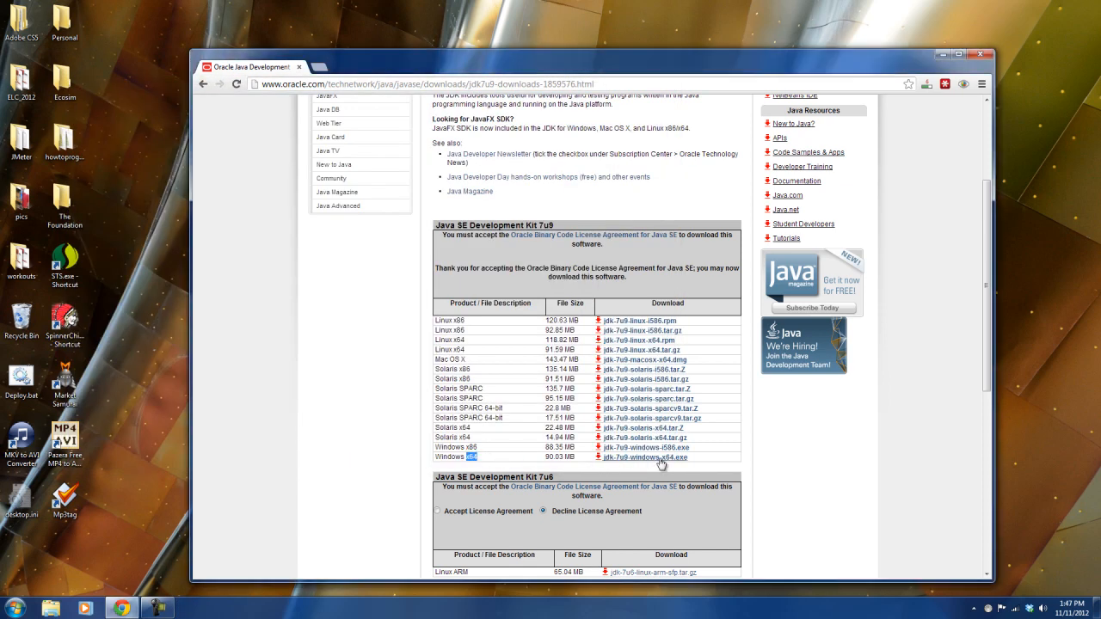
- Download jdk-7u9-windows-x64.exe and open a fresh tab for the next search
{"action": "left_click", "coordinate": [645, 457]}
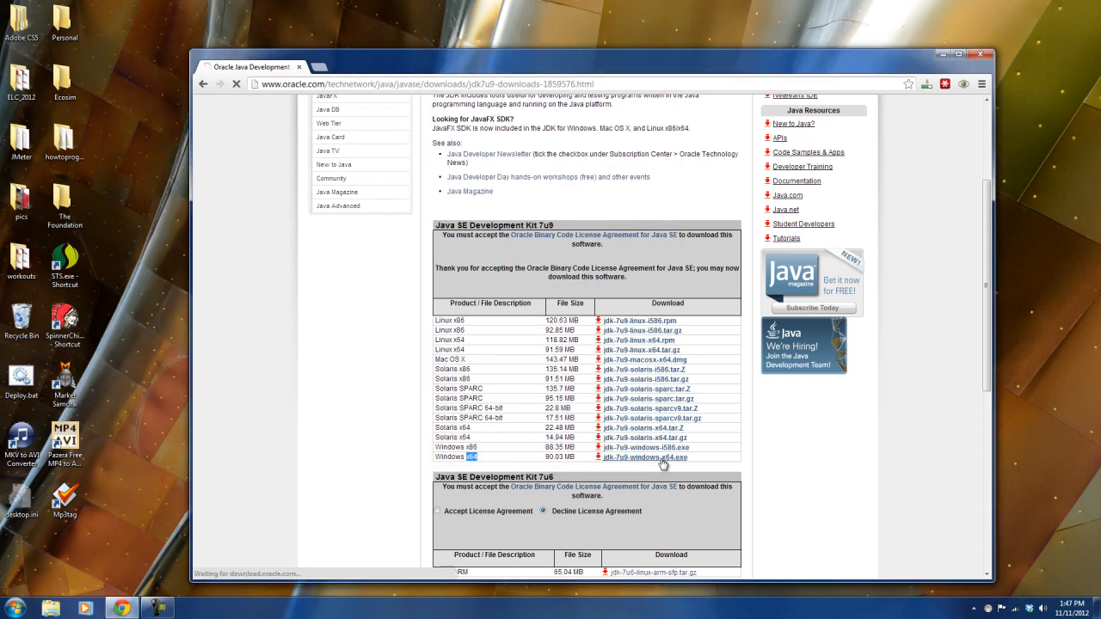
{"action": "left_click", "coordinate": [643, 457]}
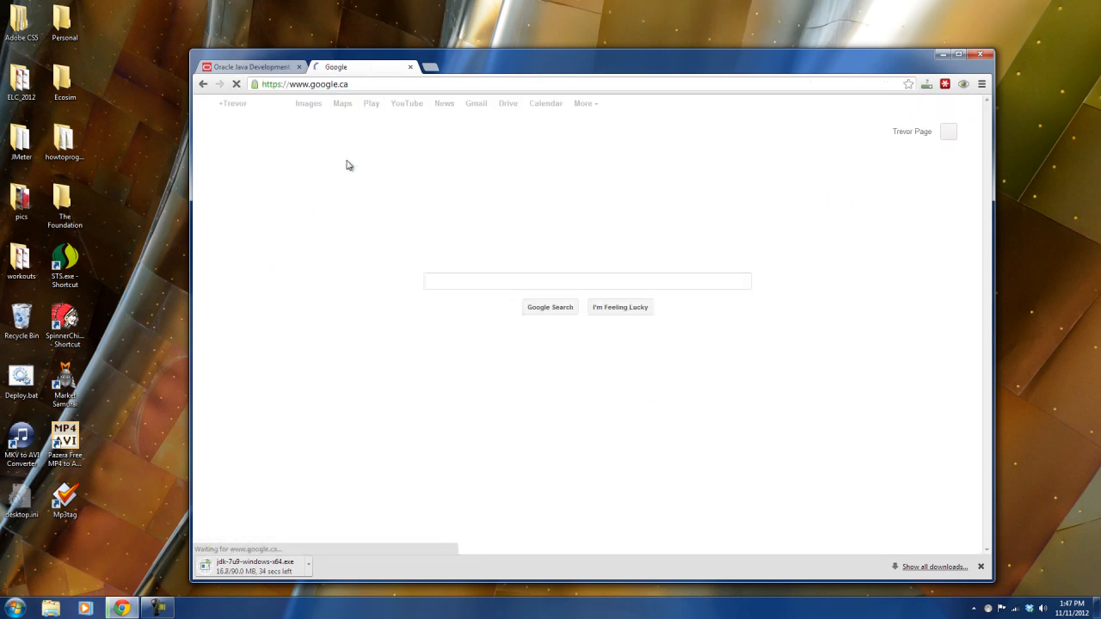
- Search 'spring source toolsuite' and open the Spring Tool Suite SpringSource.org result
{"action": "type", "text": "s"}
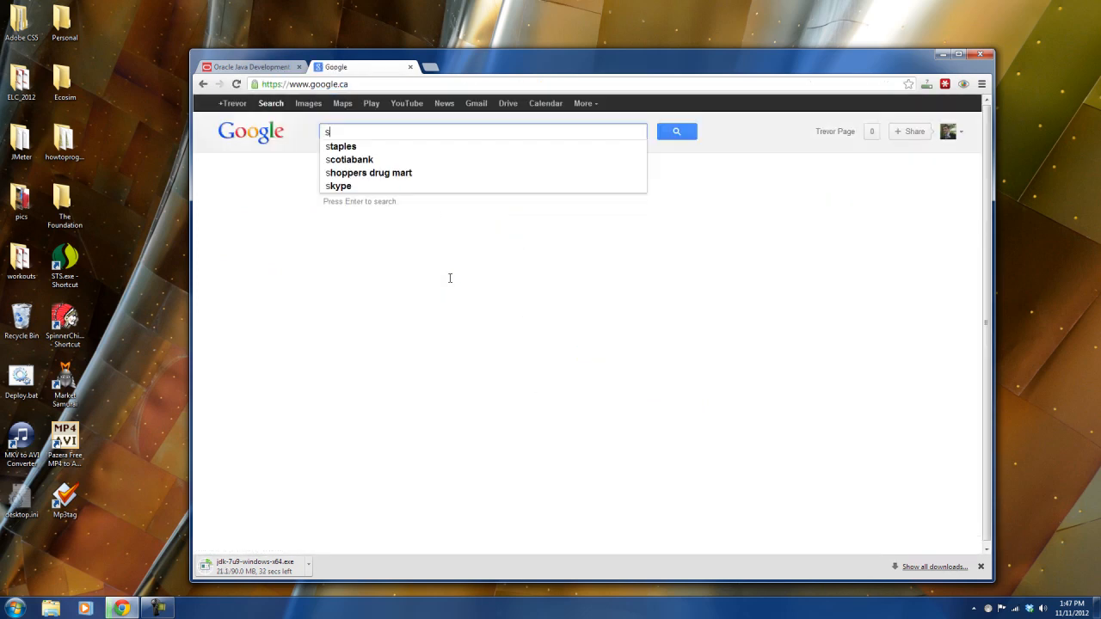
{"action": "type", "text": "spring source toolsuite"}
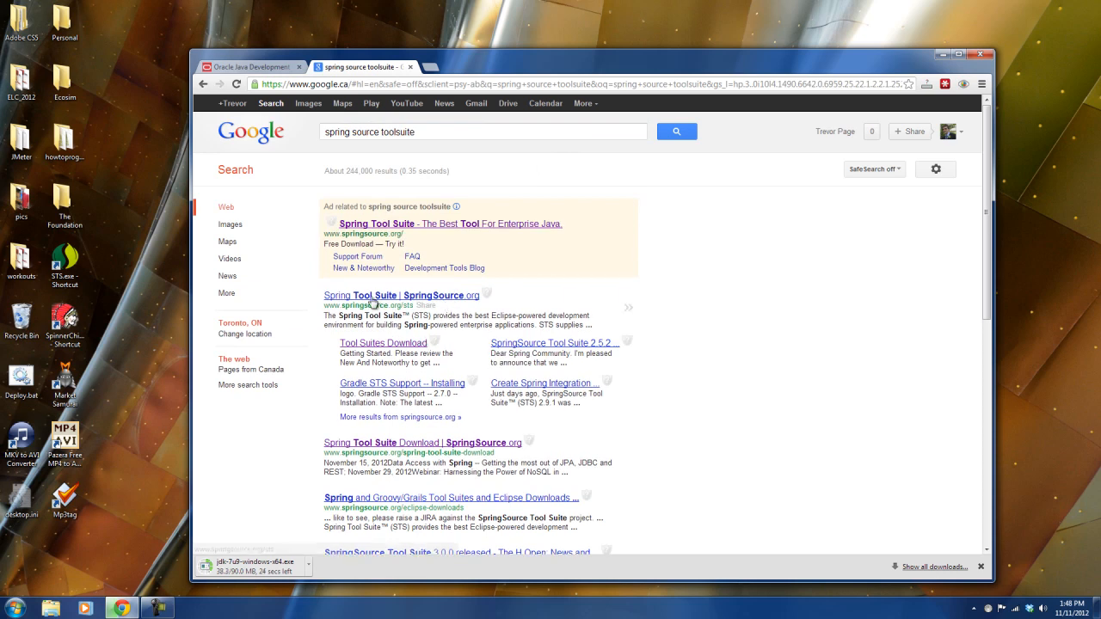
{"action": "left_click", "coordinate": [401, 295]}
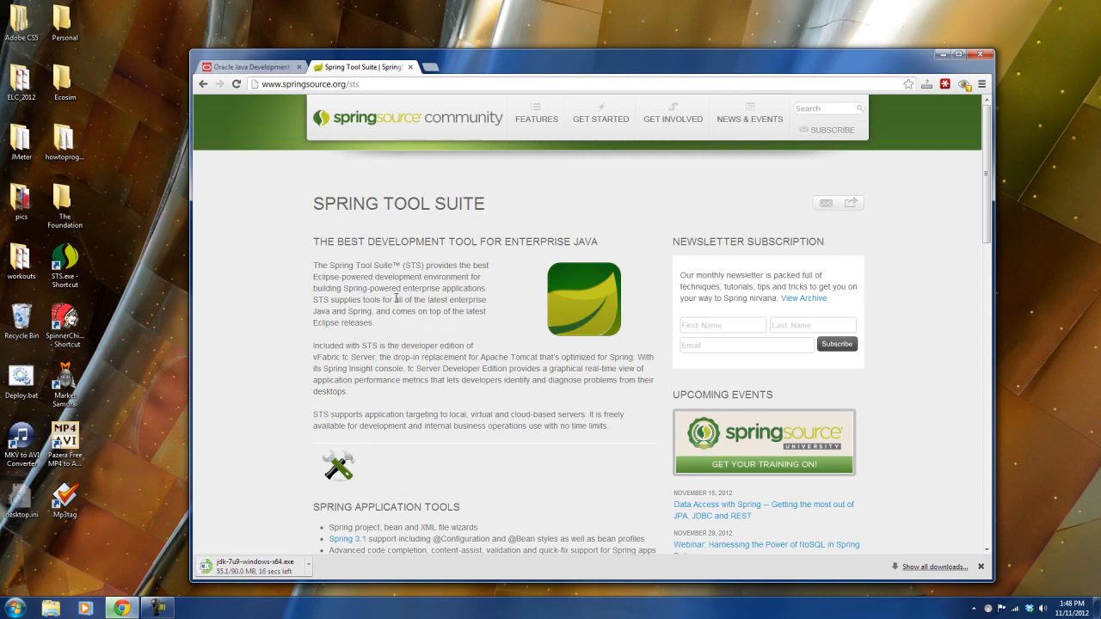
{"action": "mouse_move", "coordinate": [413, 287]}
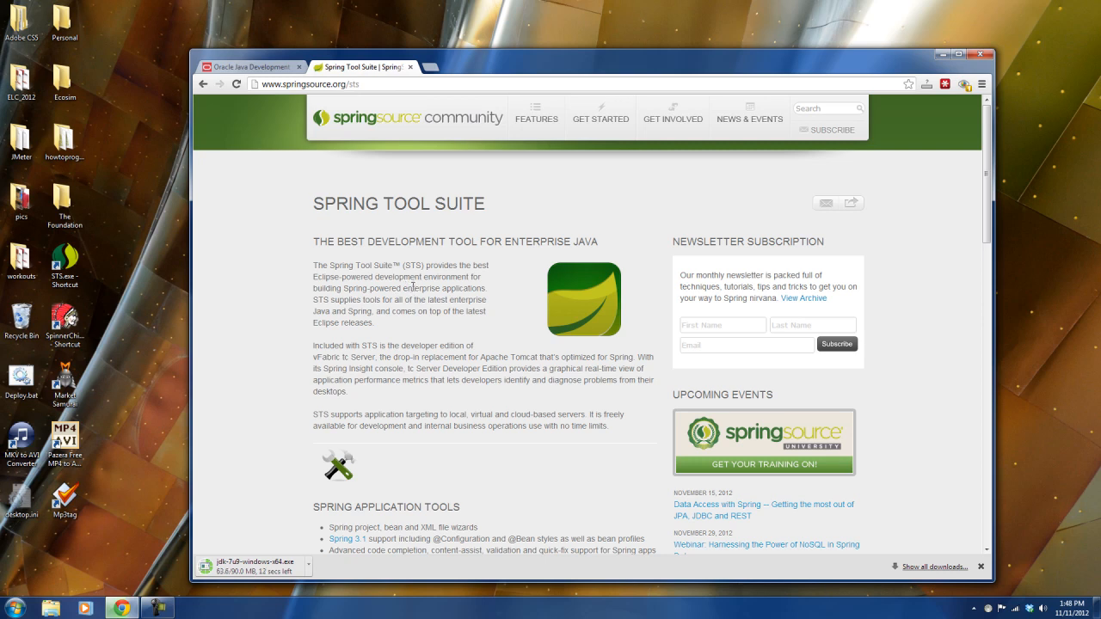
- Scroll the Spring Tool Suite page down to its download section
{"action": "scroll", "scroll_direction": "down", "scroll_amount": 3}
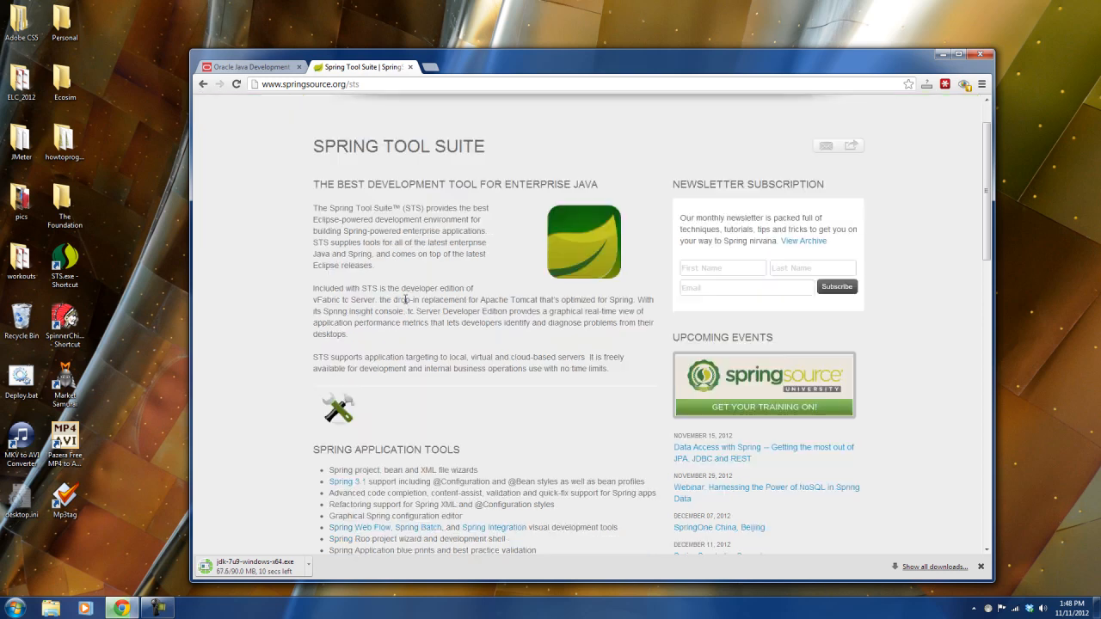
{"action": "scroll", "scroll_direction": "down", "scroll_amount": 3}
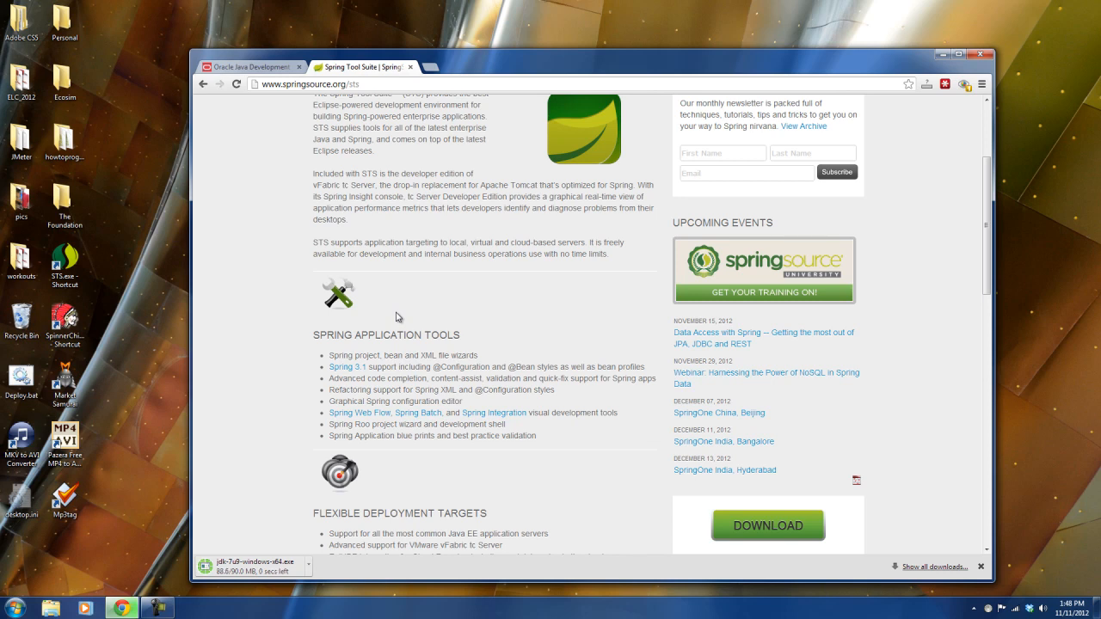
{"action": "scroll", "scroll_direction": "down", "scroll_amount": 3}
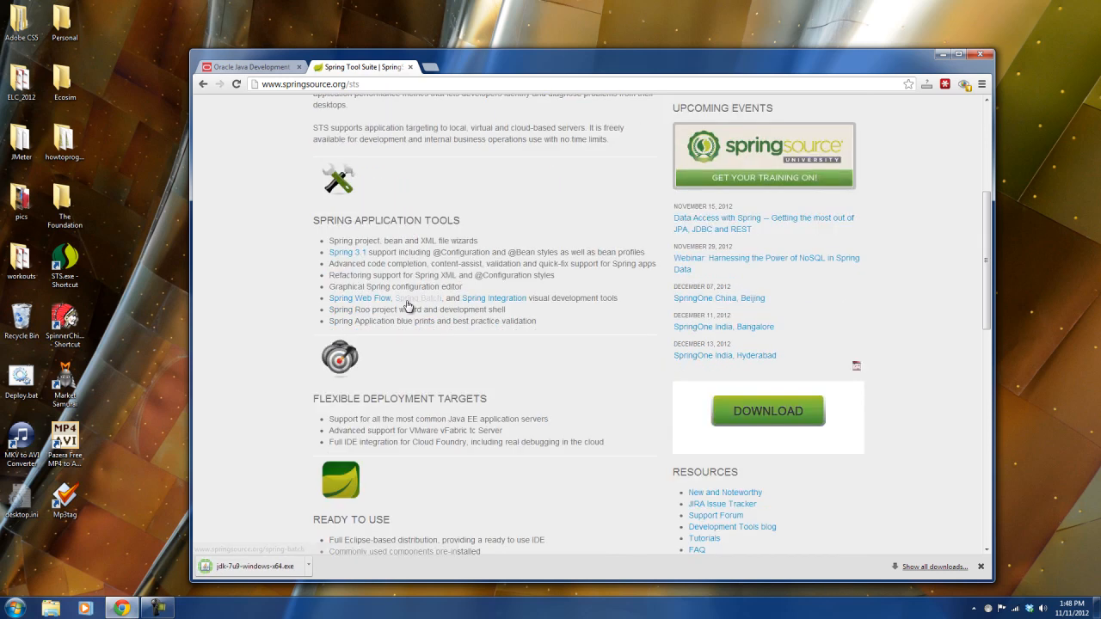
{"action": "scroll", "scroll_direction": "down", "scroll_amount": 3}
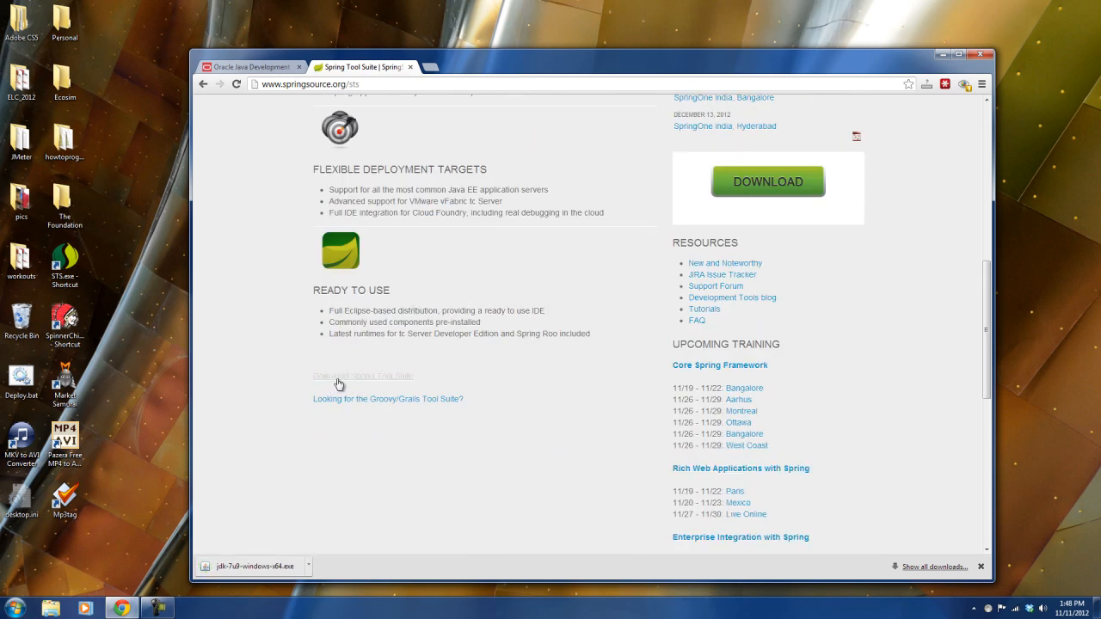
- Open the Spring Tool Suite Download page and take the link that skips registration
{"action": "left_click", "coordinate": [361, 375]}
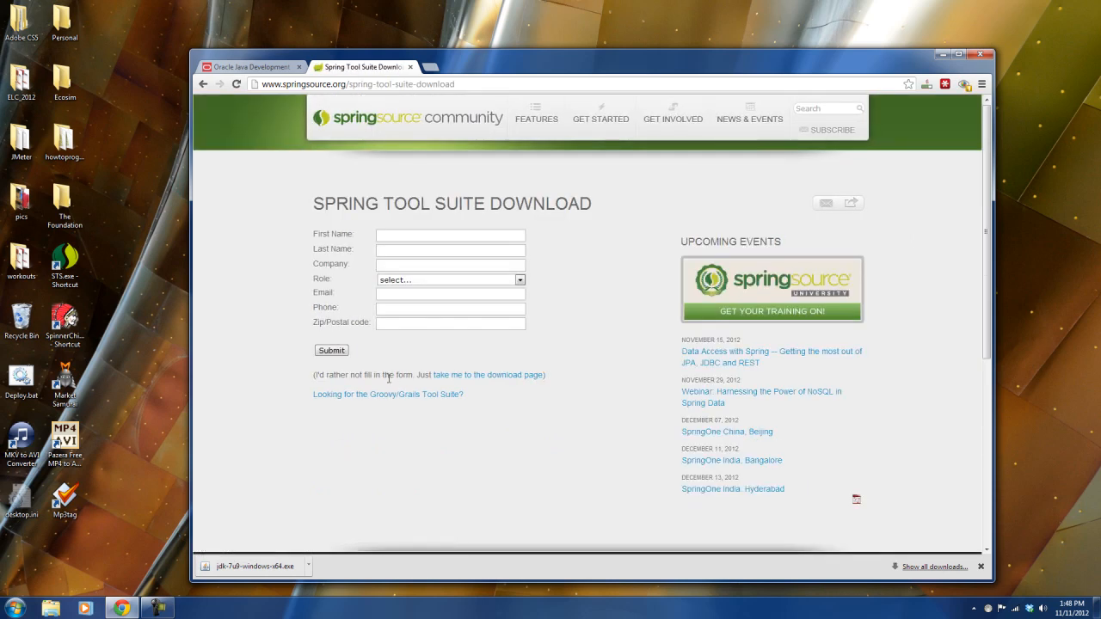
{"action": "mouse_move", "coordinate": [376, 236]}
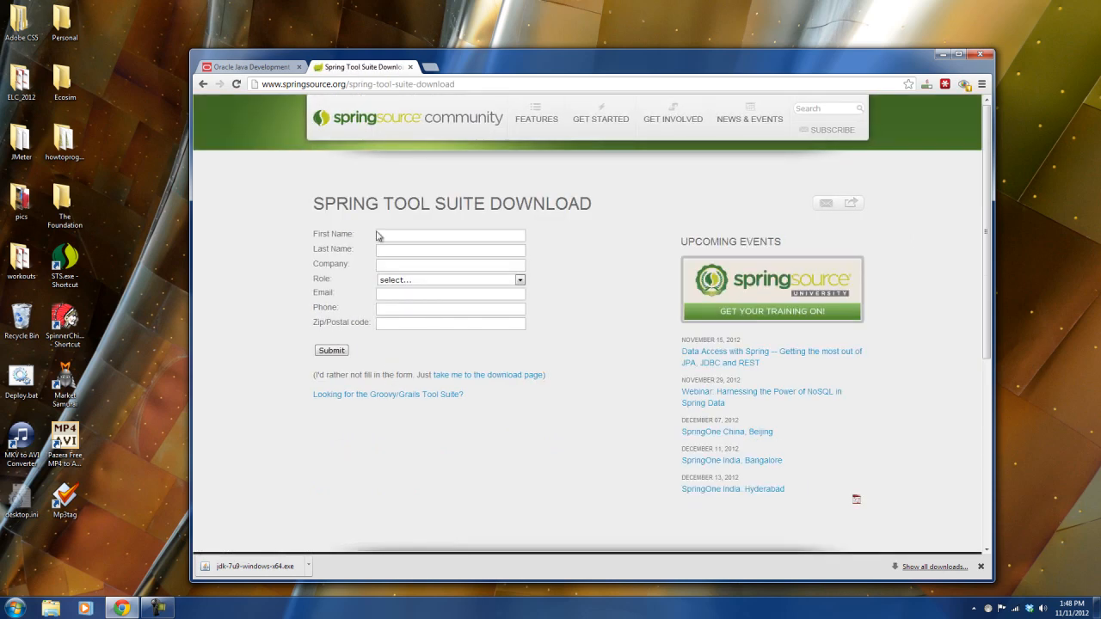
{"action": "mouse_move", "coordinate": [458, 347]}
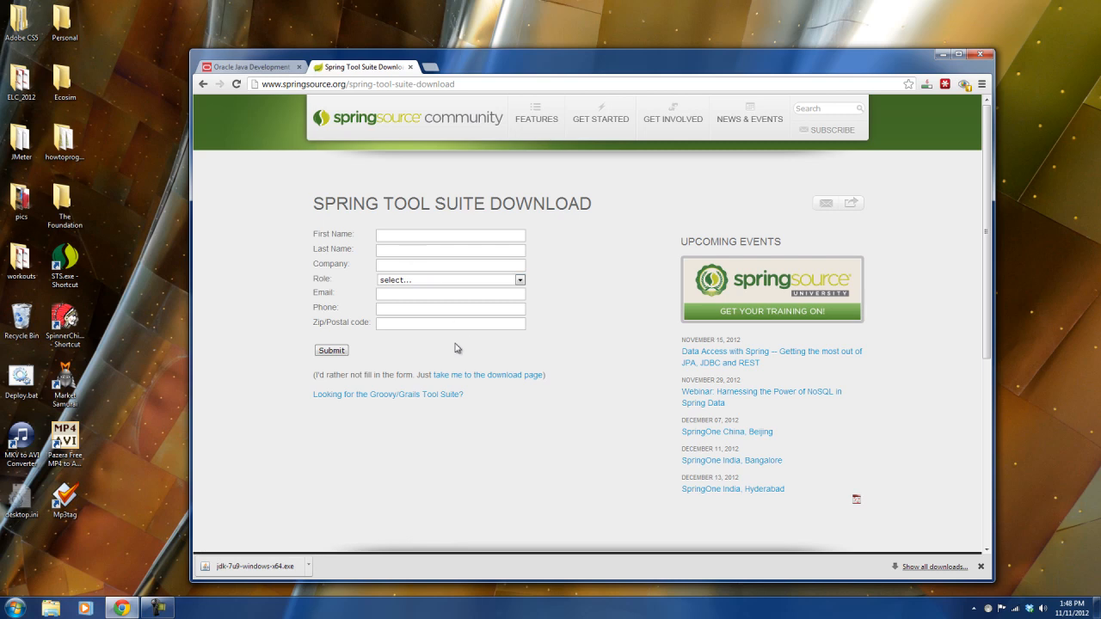
{"action": "left_click_drag", "start_coordinate": [327, 375], "coordinate": [520, 374]}
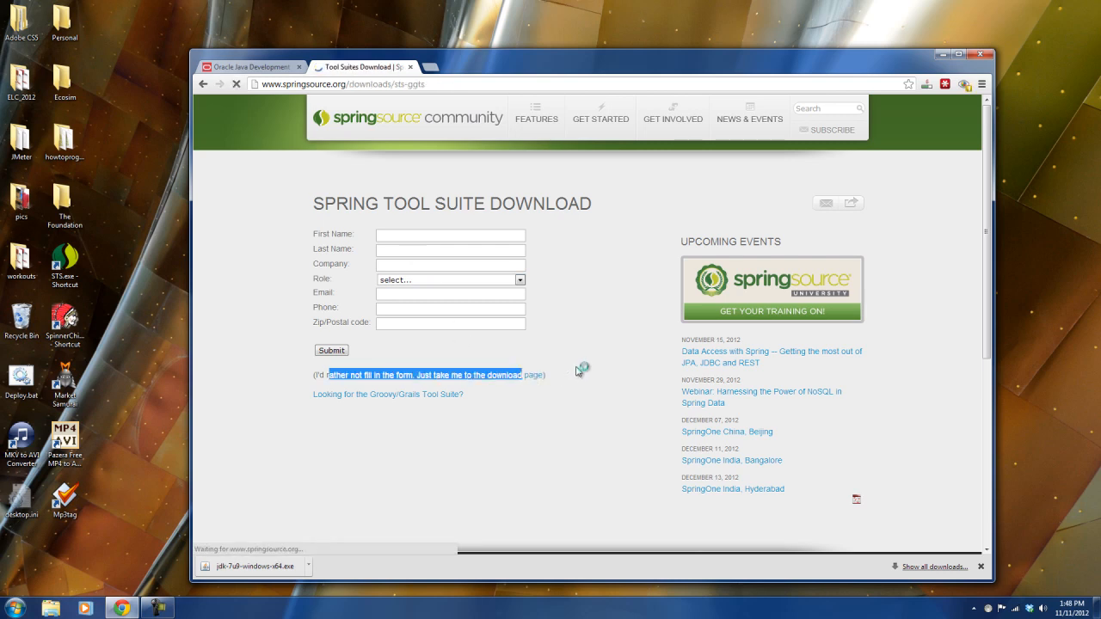
{"action": "left_click", "coordinate": [423, 375]}
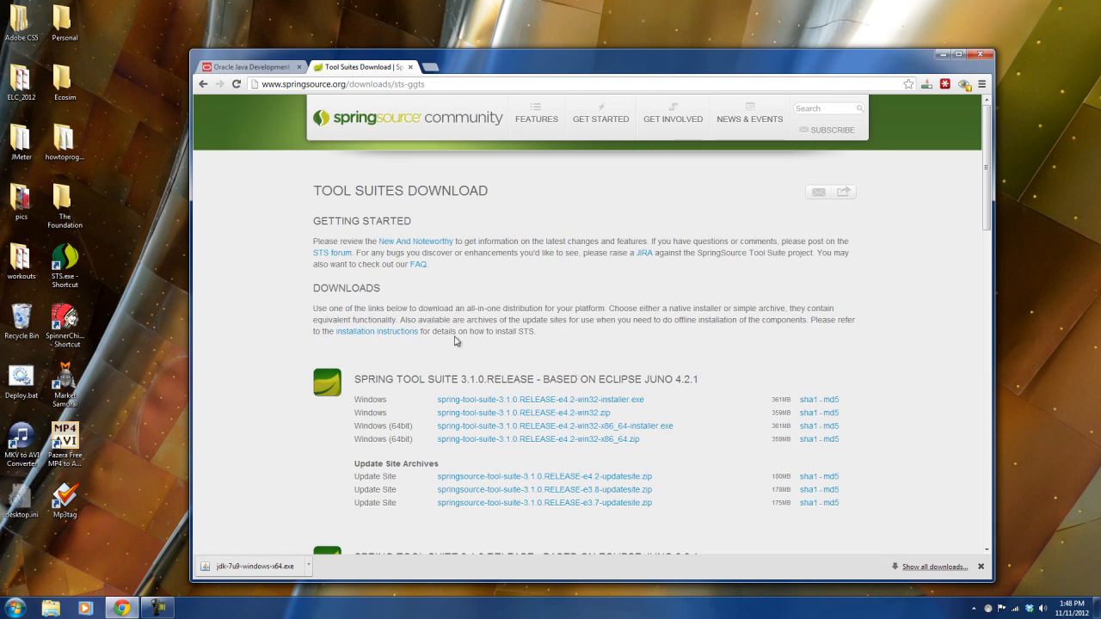
{"action": "mouse_move", "coordinate": [413, 406]}
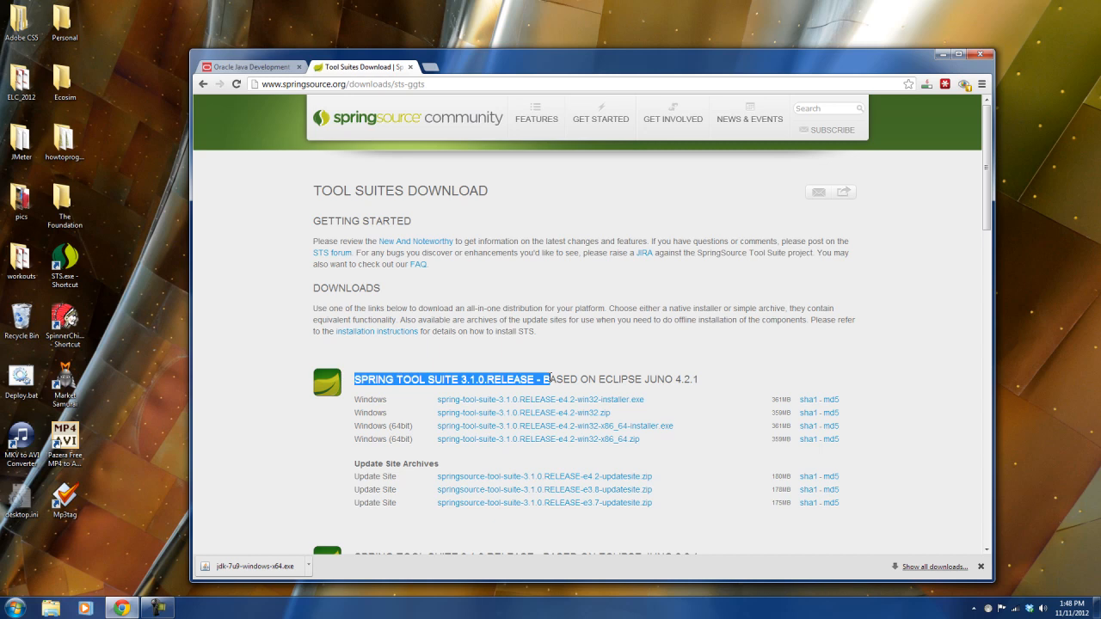
{"action": "left_click", "coordinate": [444, 392]}
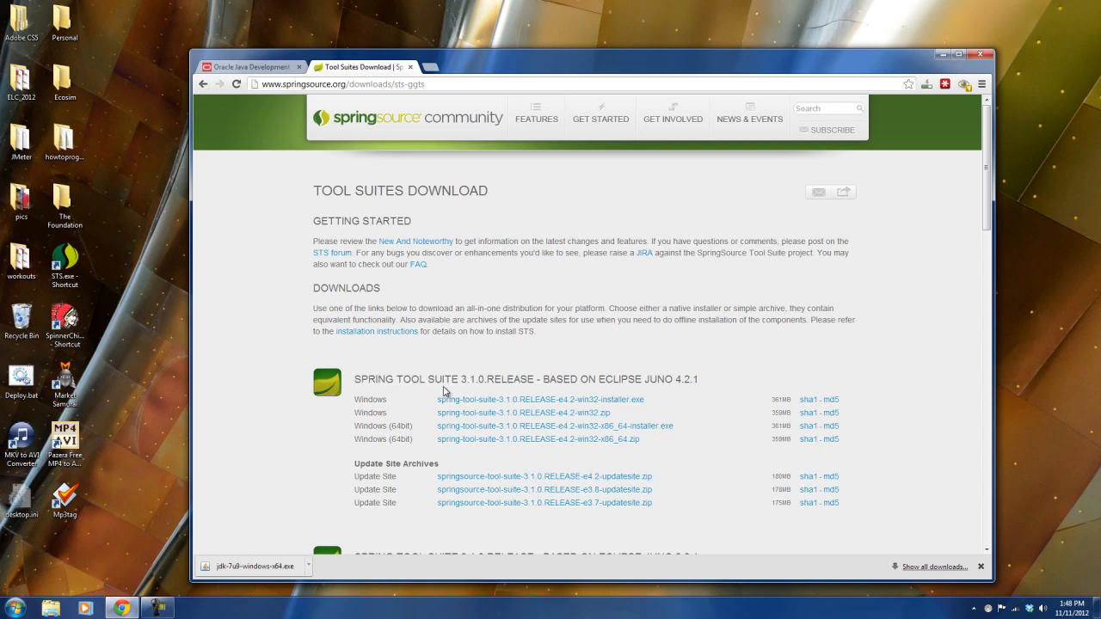
{"action": "mouse_move", "coordinate": [375, 452]}
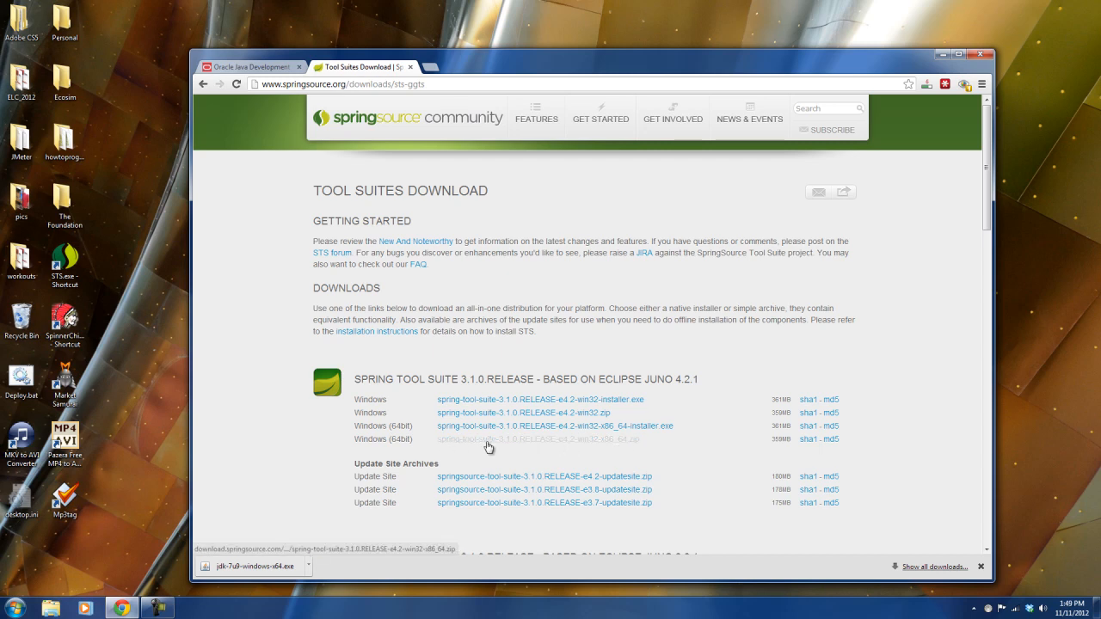
{"action": "mouse_move", "coordinate": [624, 444]}
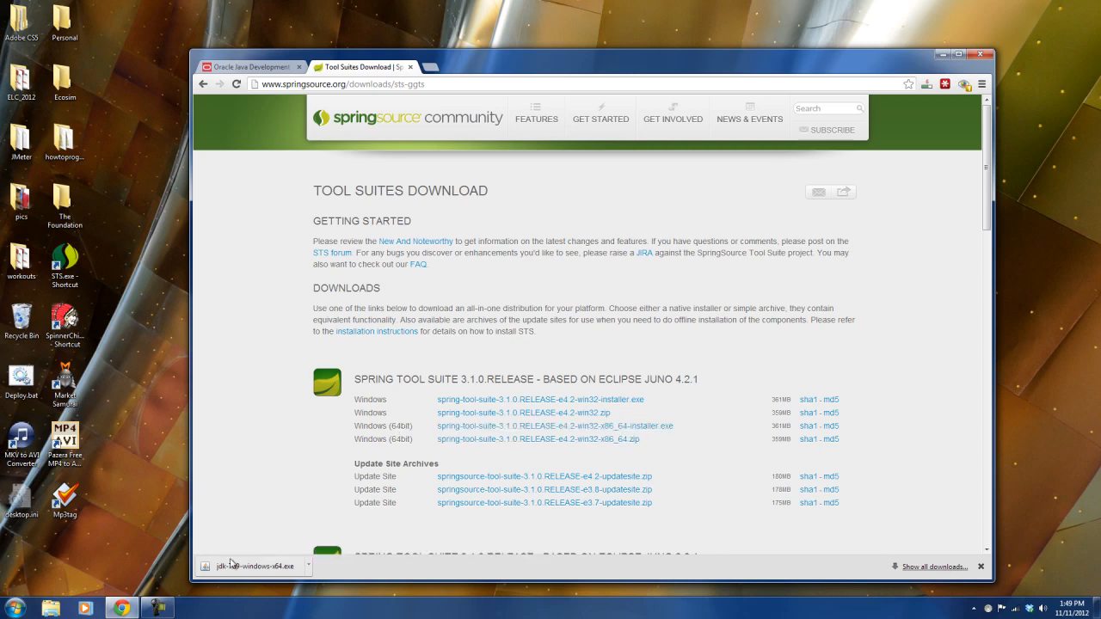
{"action": "mouse_move", "coordinate": [537, 439]}
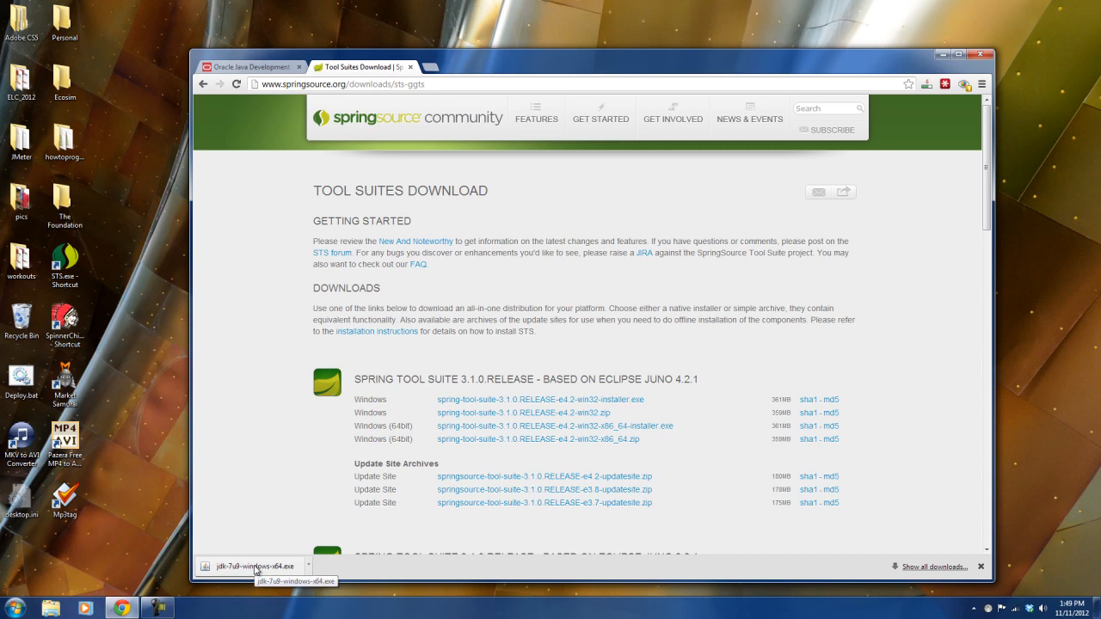
{"action": "mouse_move", "coordinate": [265, 530]}
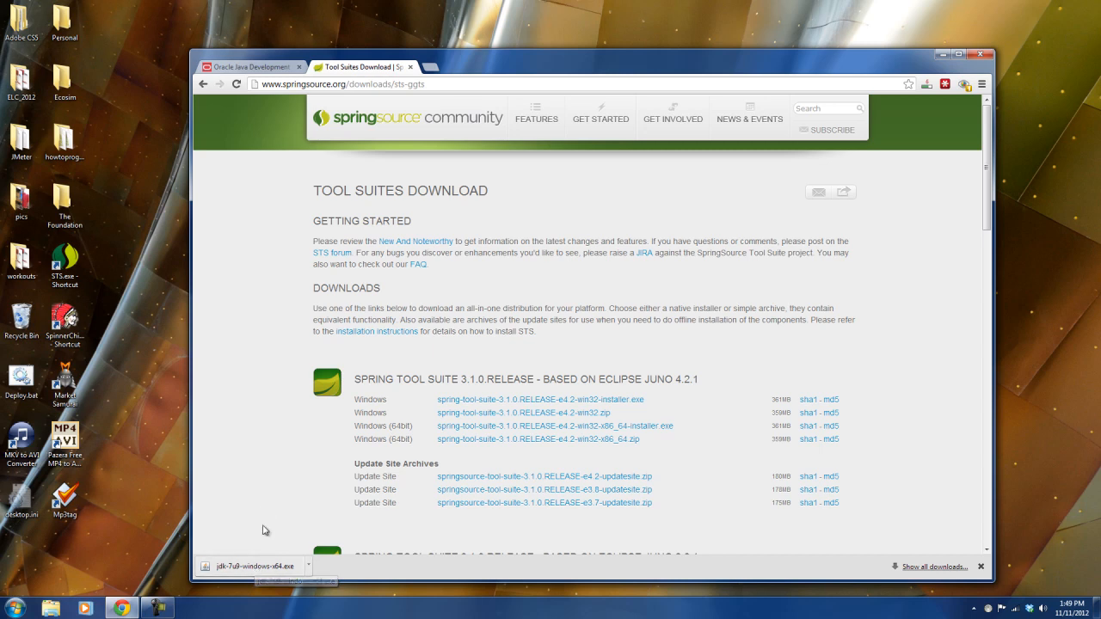
- Run the downloaded JDK 7u9 installer and proceed past its welcome screen to Custom Setup
{"action": "left_click", "coordinate": [249, 565]}
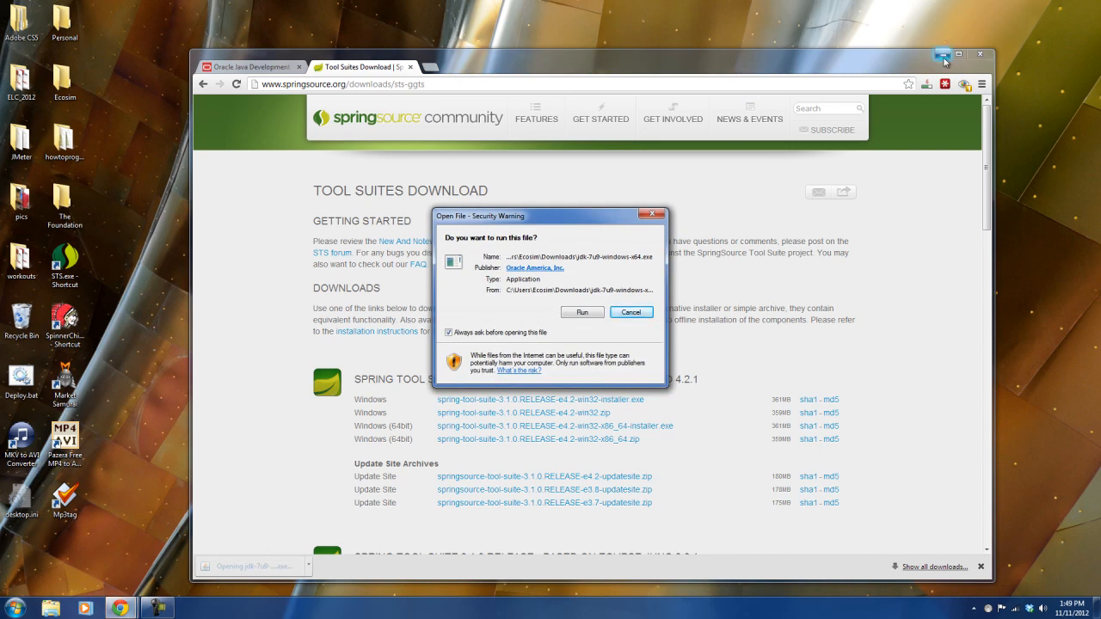
{"action": "left_click", "coordinate": [581, 313]}
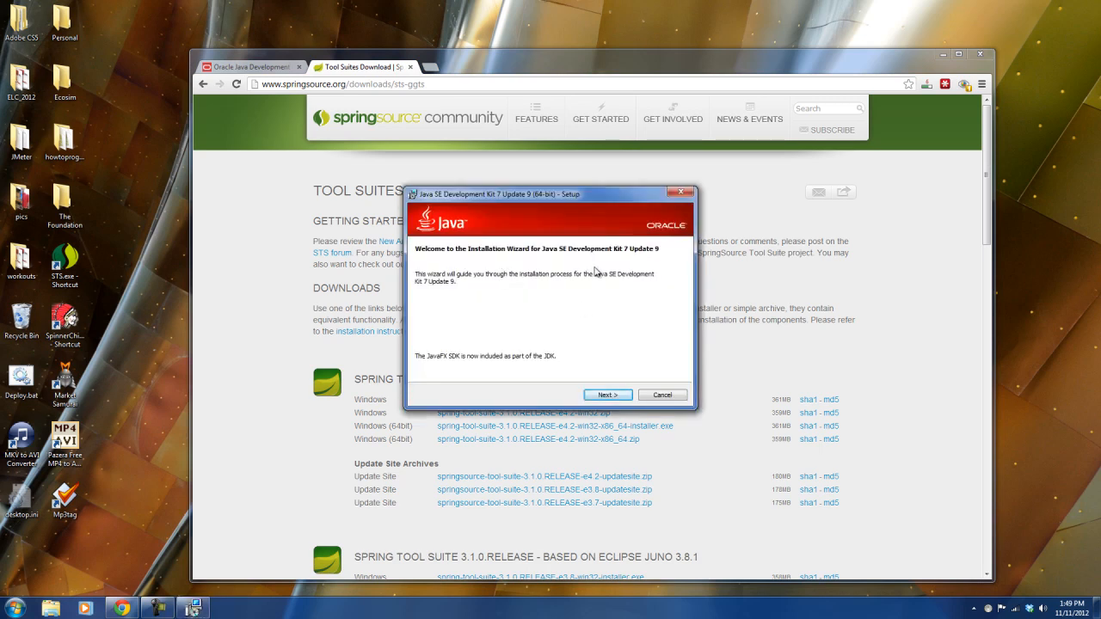
{"action": "left_click", "coordinate": [607, 394]}
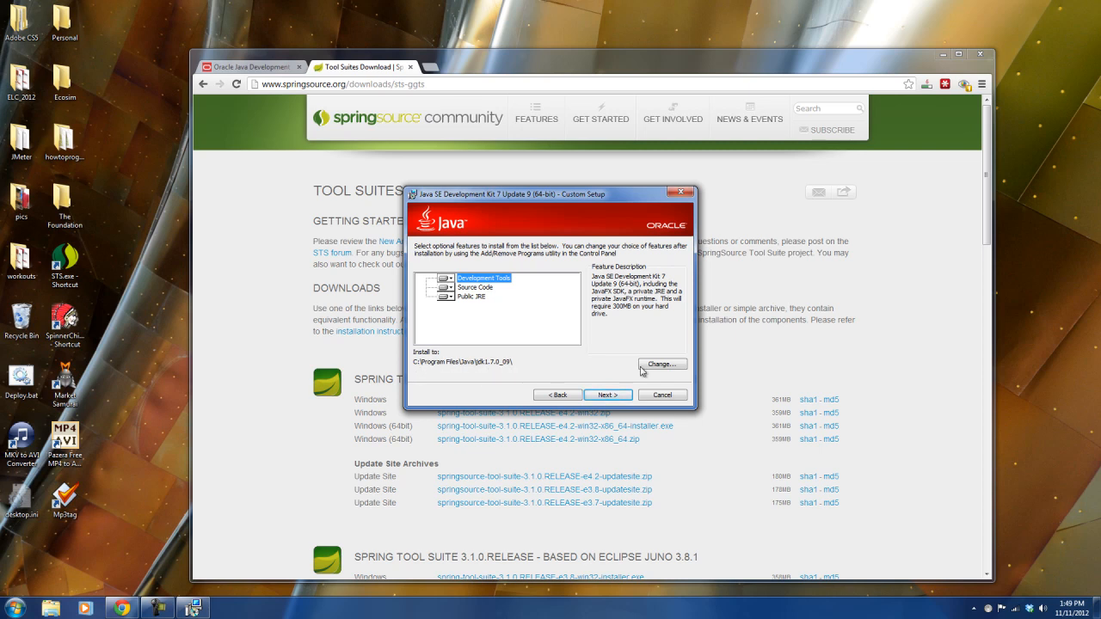
{"action": "mouse_move", "coordinate": [461, 368]}
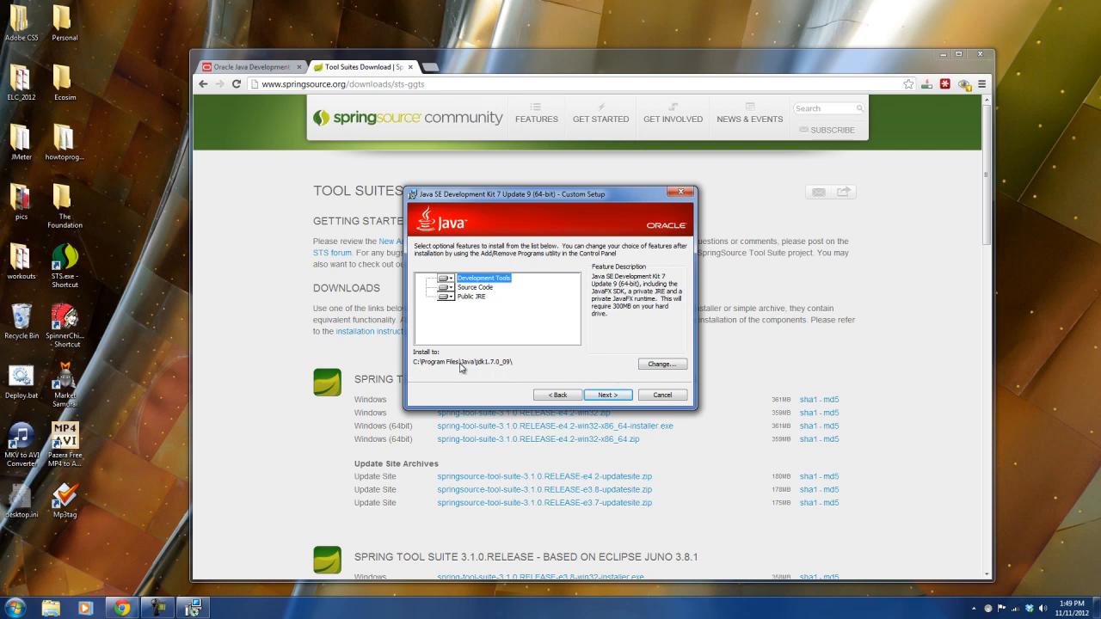
{"action": "mouse_move", "coordinate": [417, 368]}
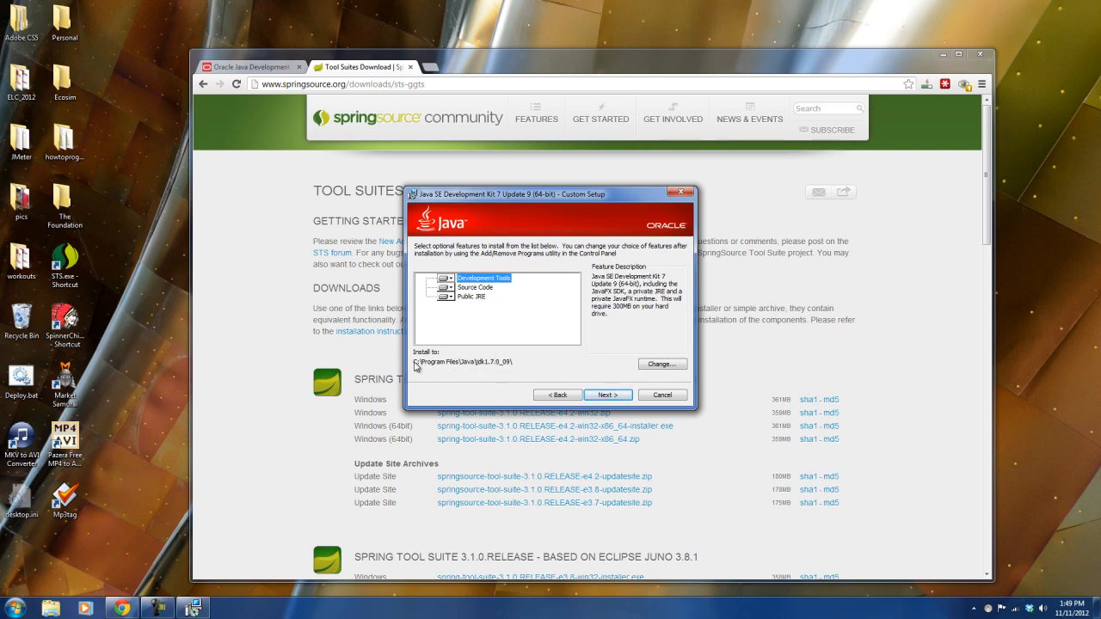
{"action": "mouse_move", "coordinate": [530, 368]}
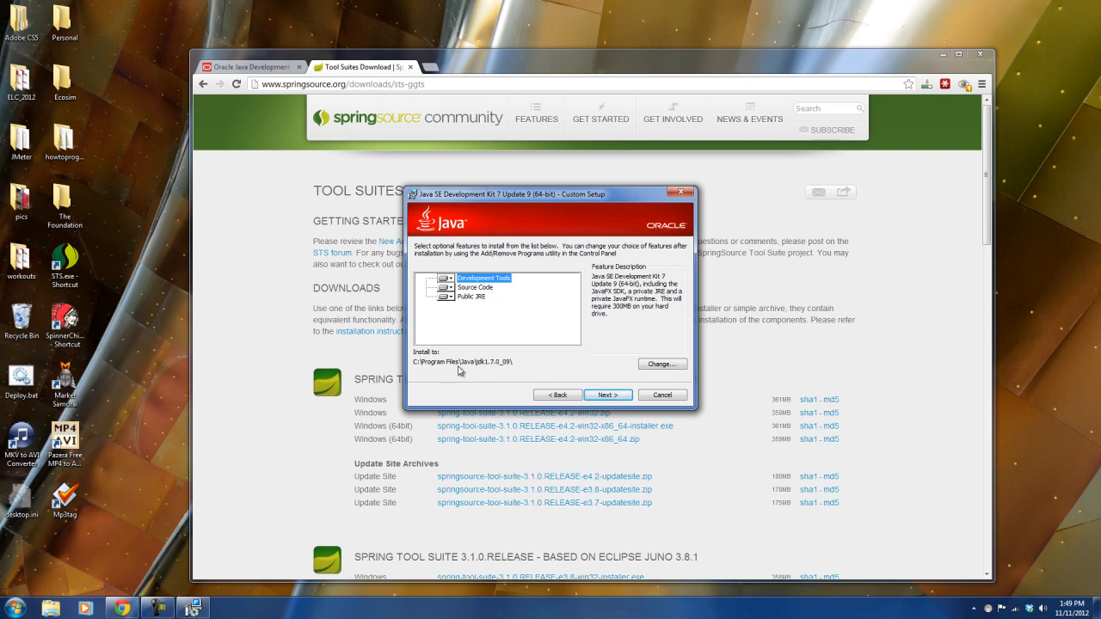
{"action": "mouse_move", "coordinate": [485, 369]}
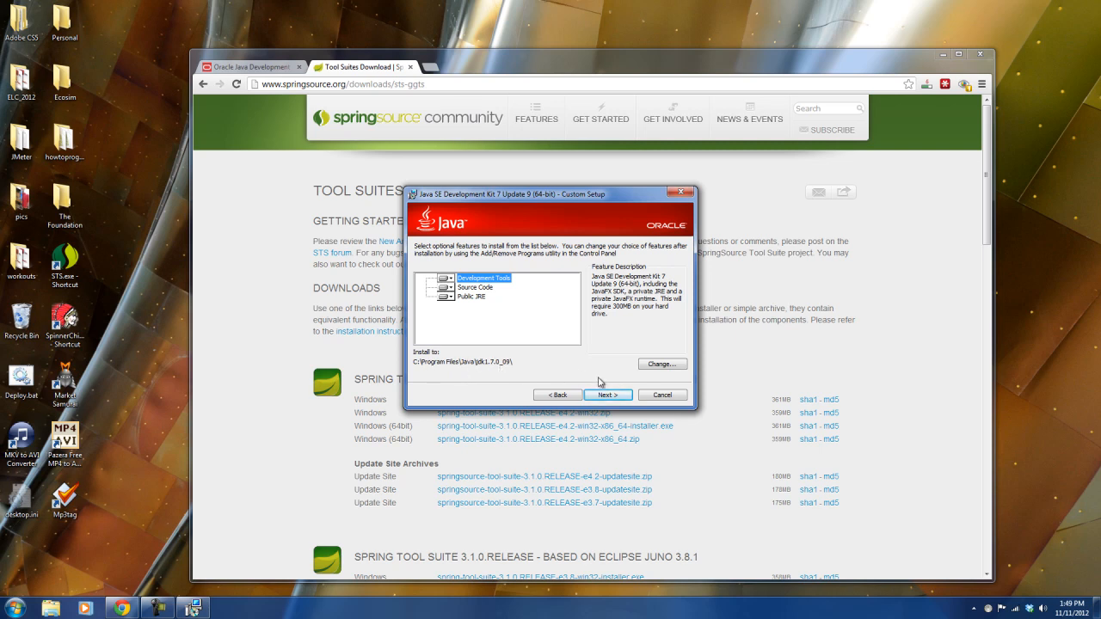
- Start the JDK installation keeping the default features and install folder
{"action": "left_click", "coordinate": [607, 394]}
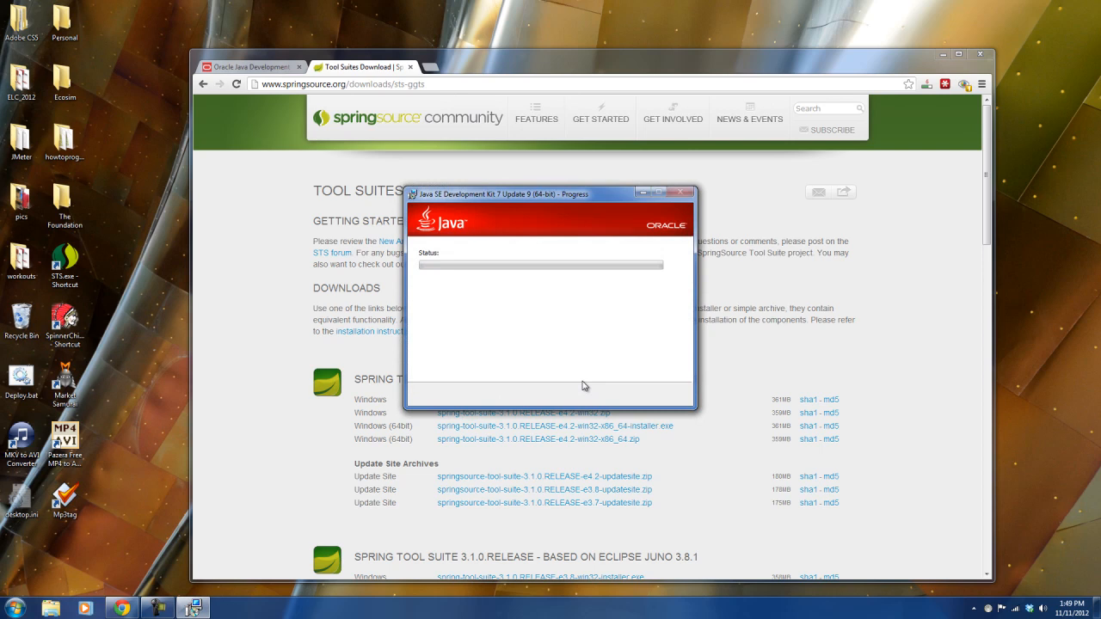
{"action": "mouse_move", "coordinate": [937, 53]}
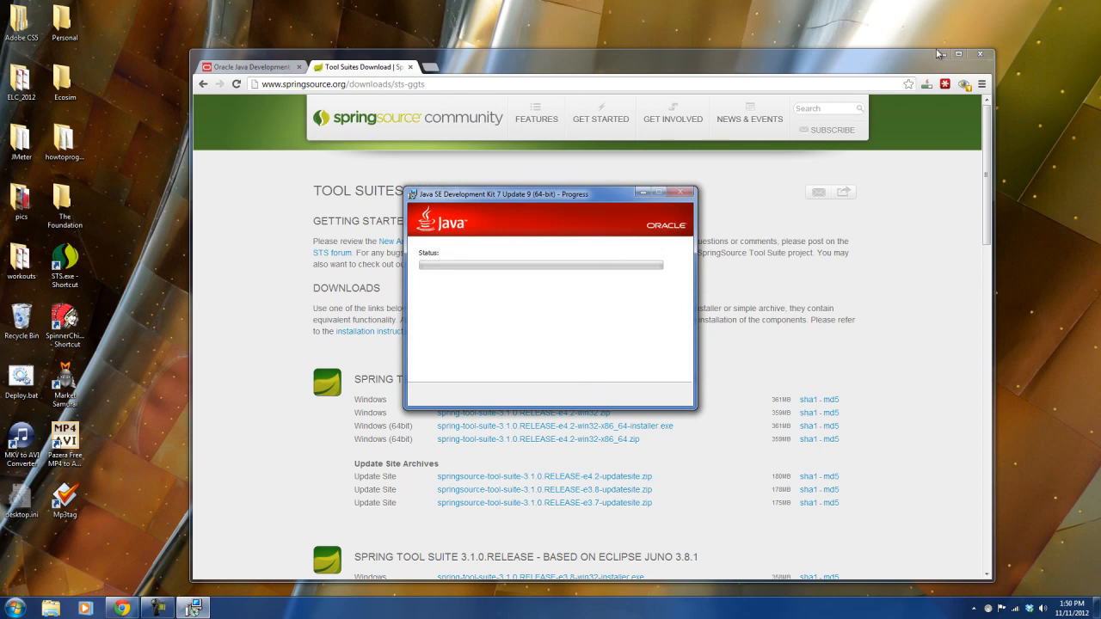